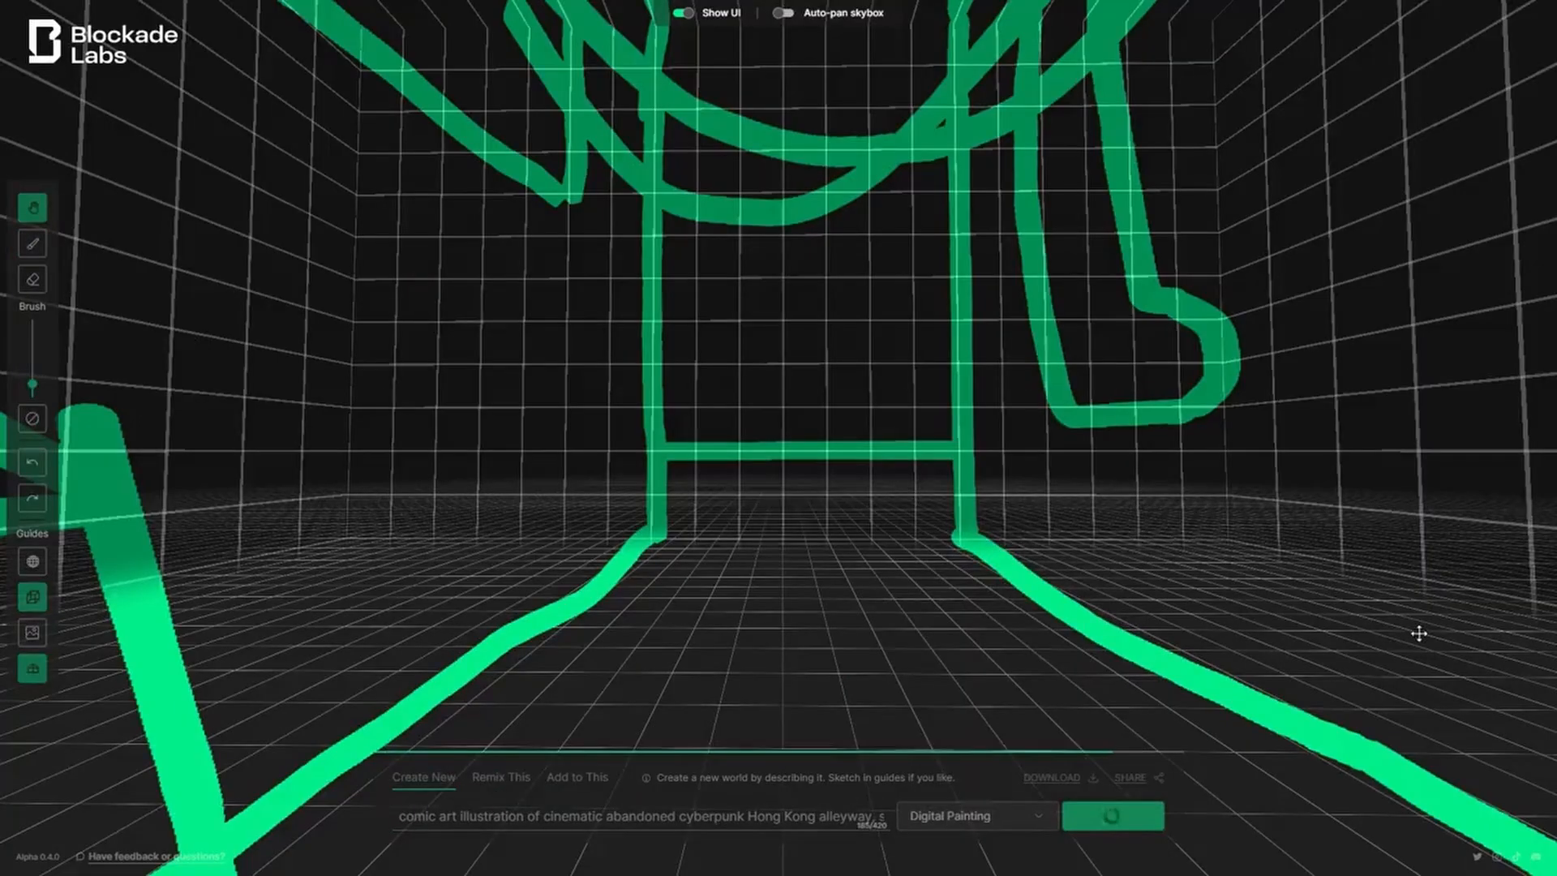
Remix the sketched Hong Kong alleyway world in the Realistic style.
{"action": "left_click", "coordinate": [1112, 815]}
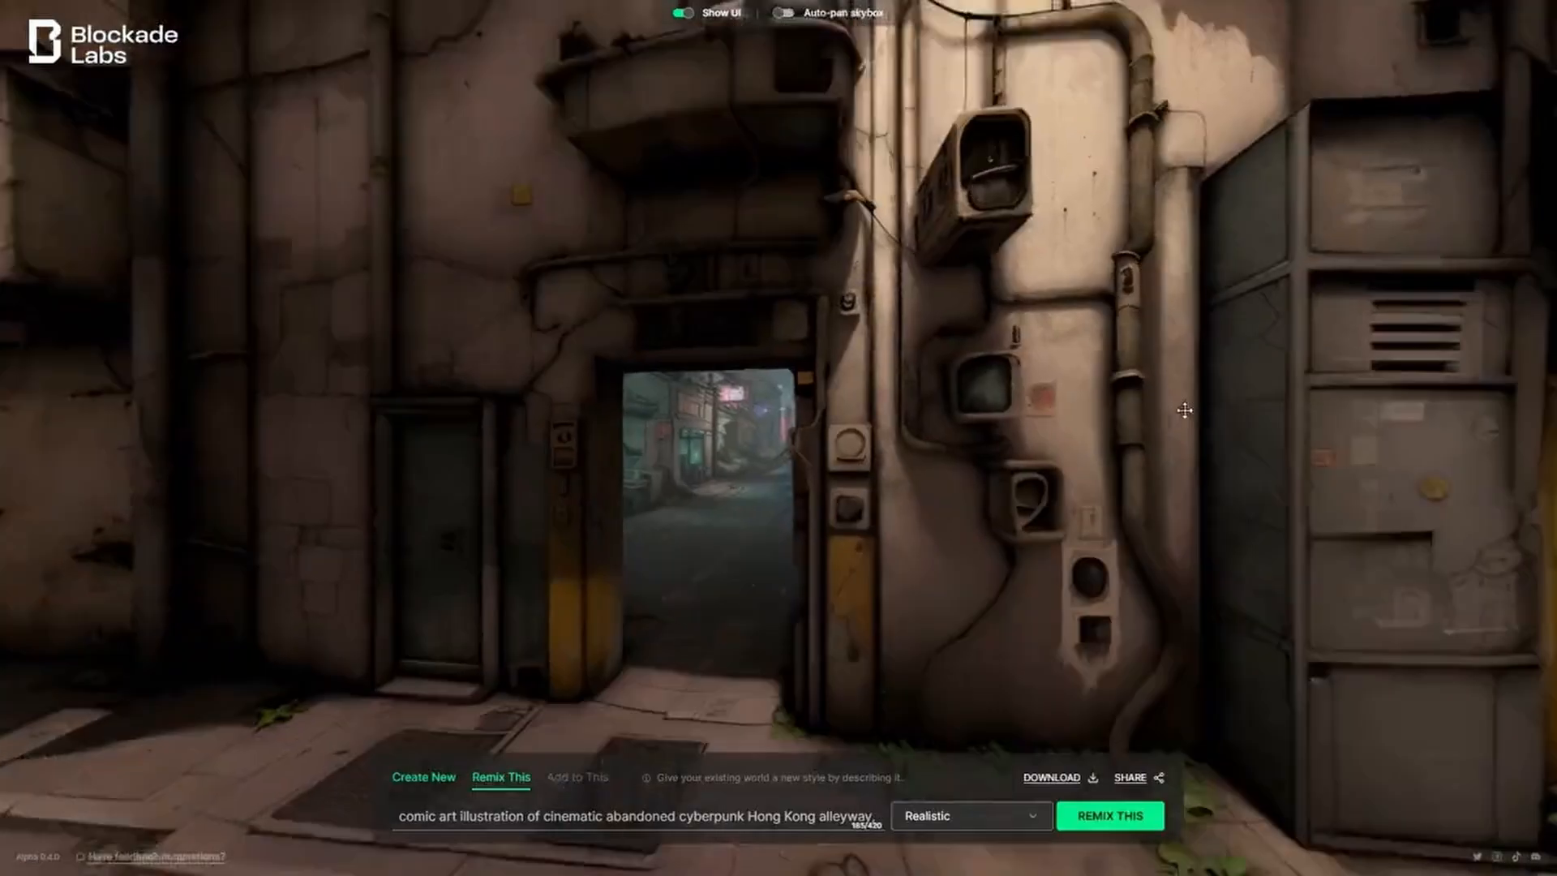
{"action": "left_click", "coordinate": [1110, 814]}
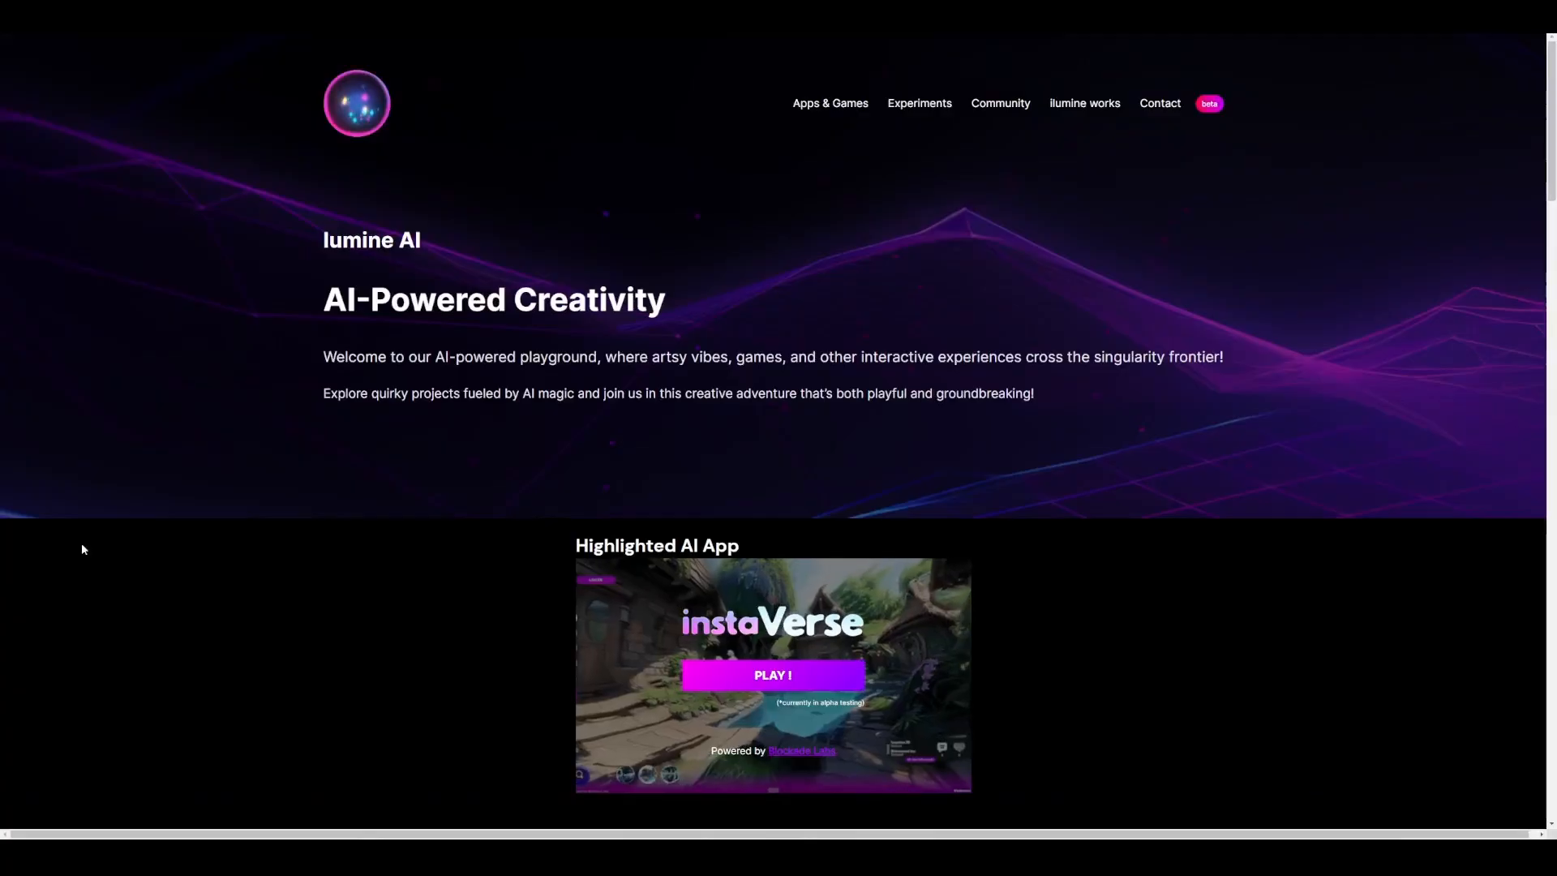
Launch the highlighted instaVerse app from the Illumine AI homepage via its PLAY button.
{"action": "left_click", "coordinate": [772, 674]}
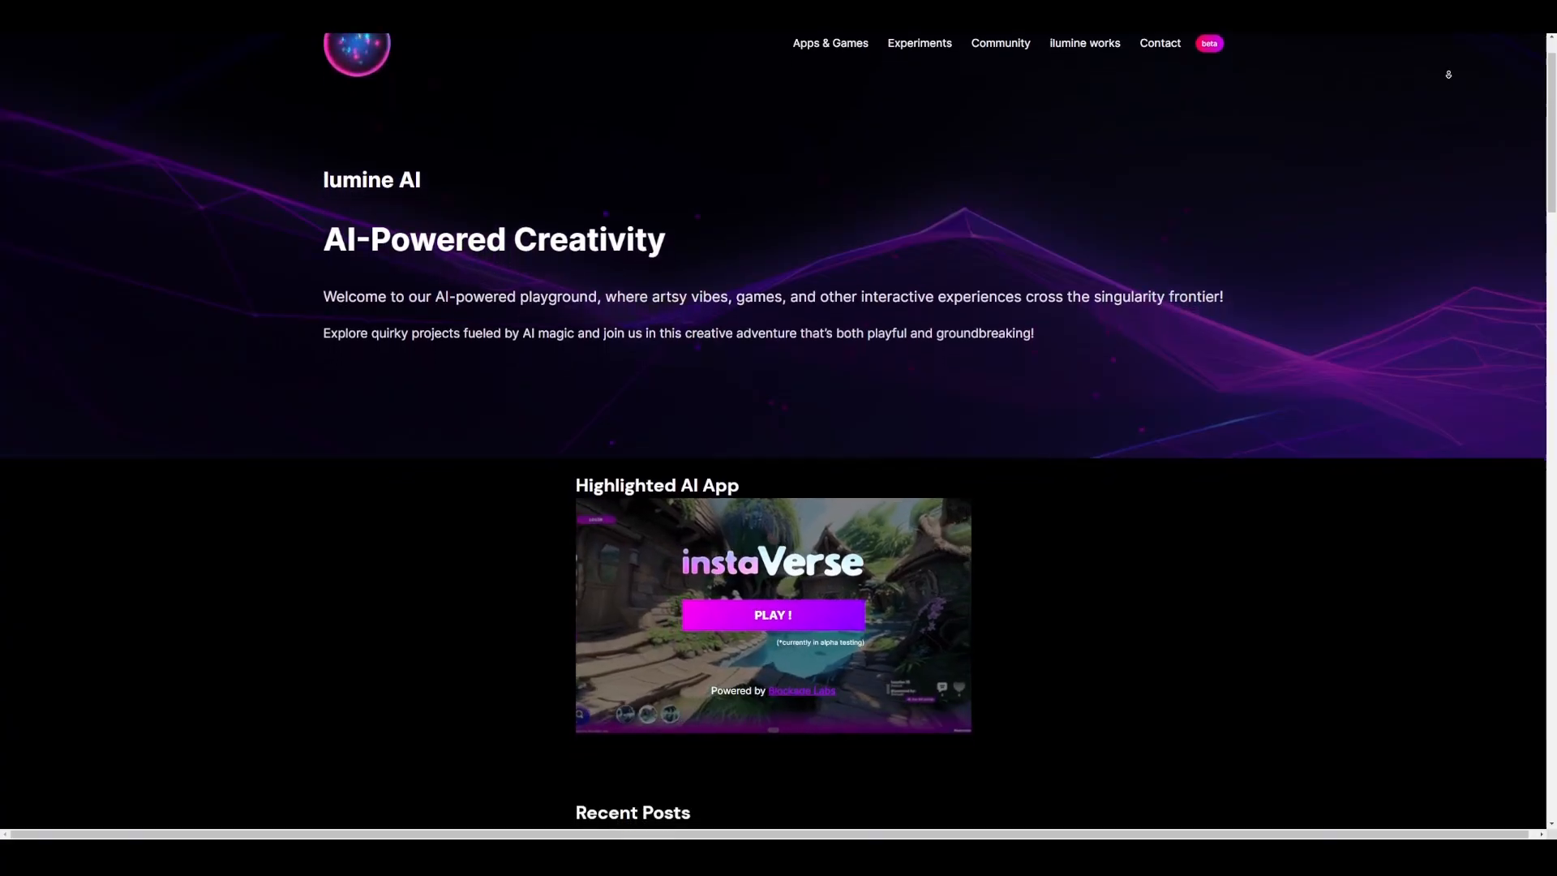
{"action": "scroll", "scroll_direction": "down", "scroll_amount": 3}
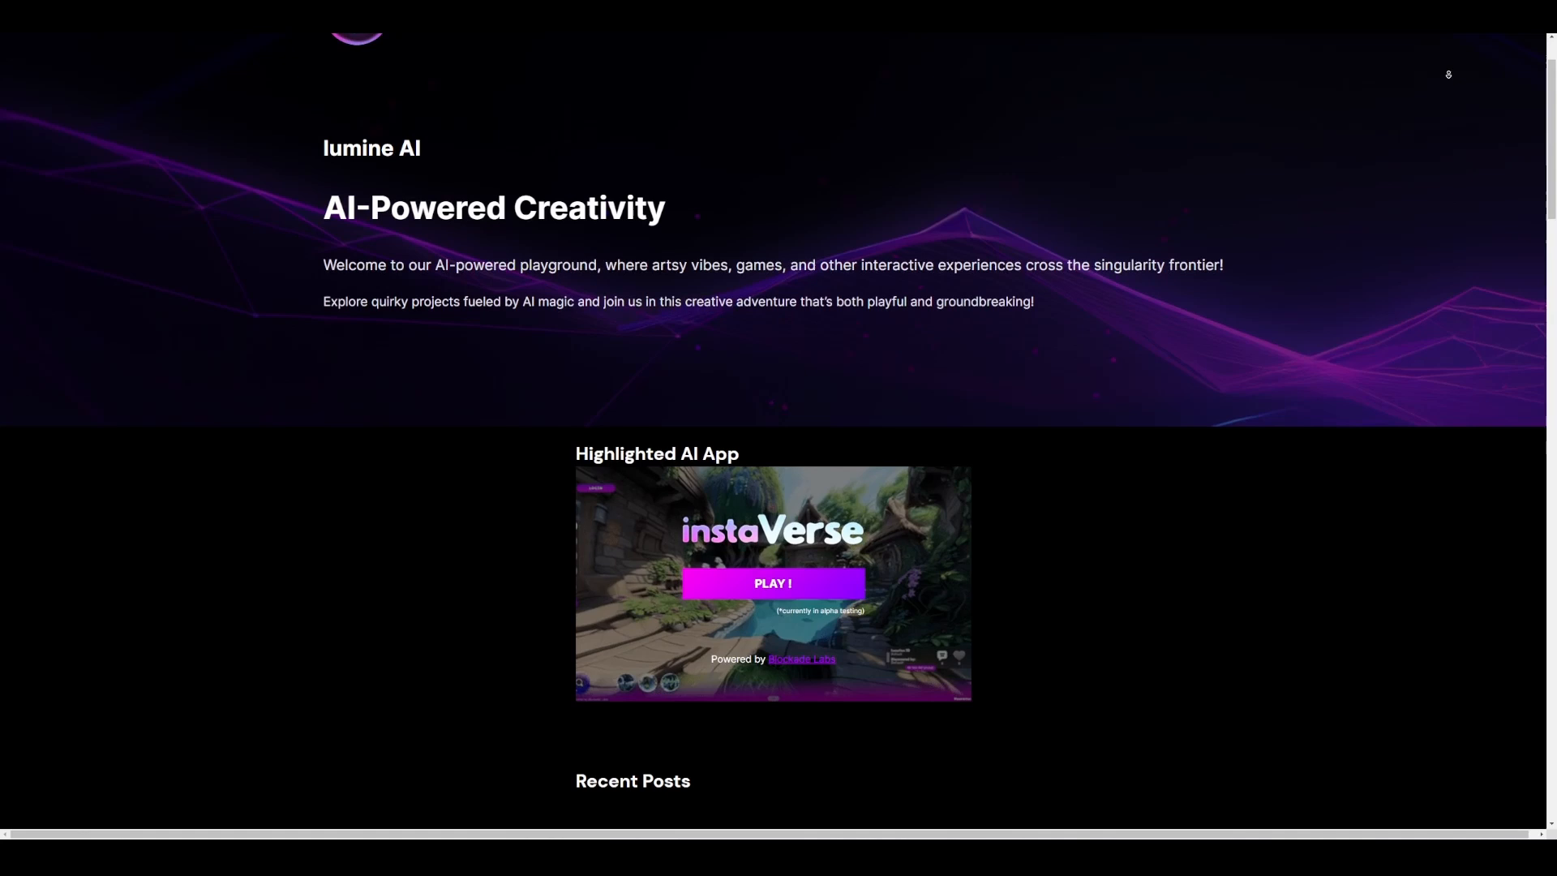
{"action": "scroll", "scroll_direction": "down", "scroll_amount": 3}
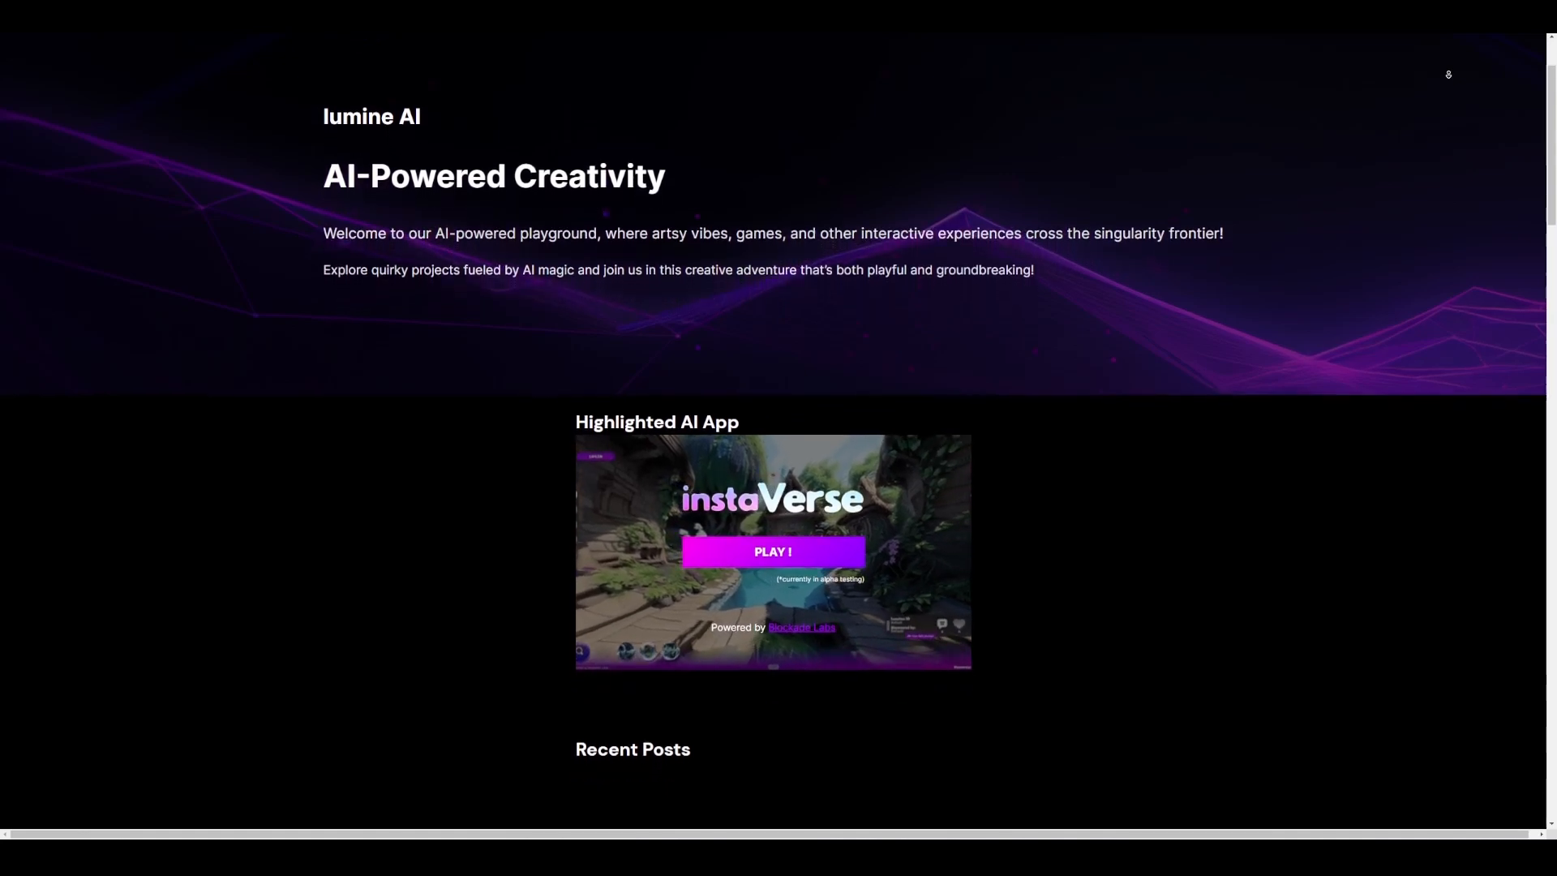
{"action": "scroll", "scroll_direction": "down", "scroll_amount": 3}
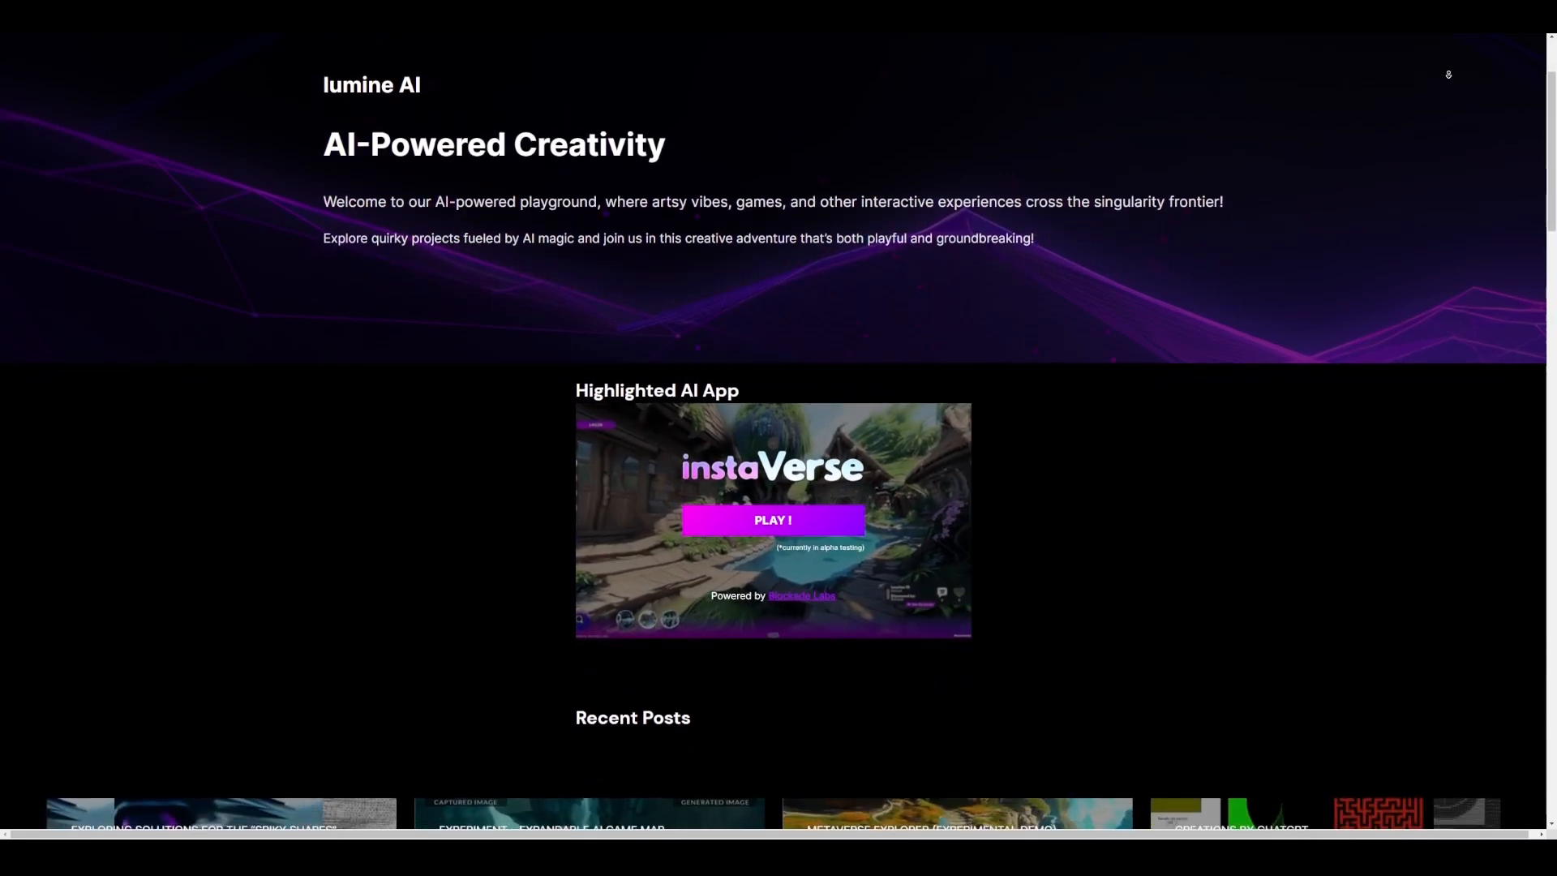
{"action": "scroll", "scroll_direction": "down", "scroll_amount": 3}
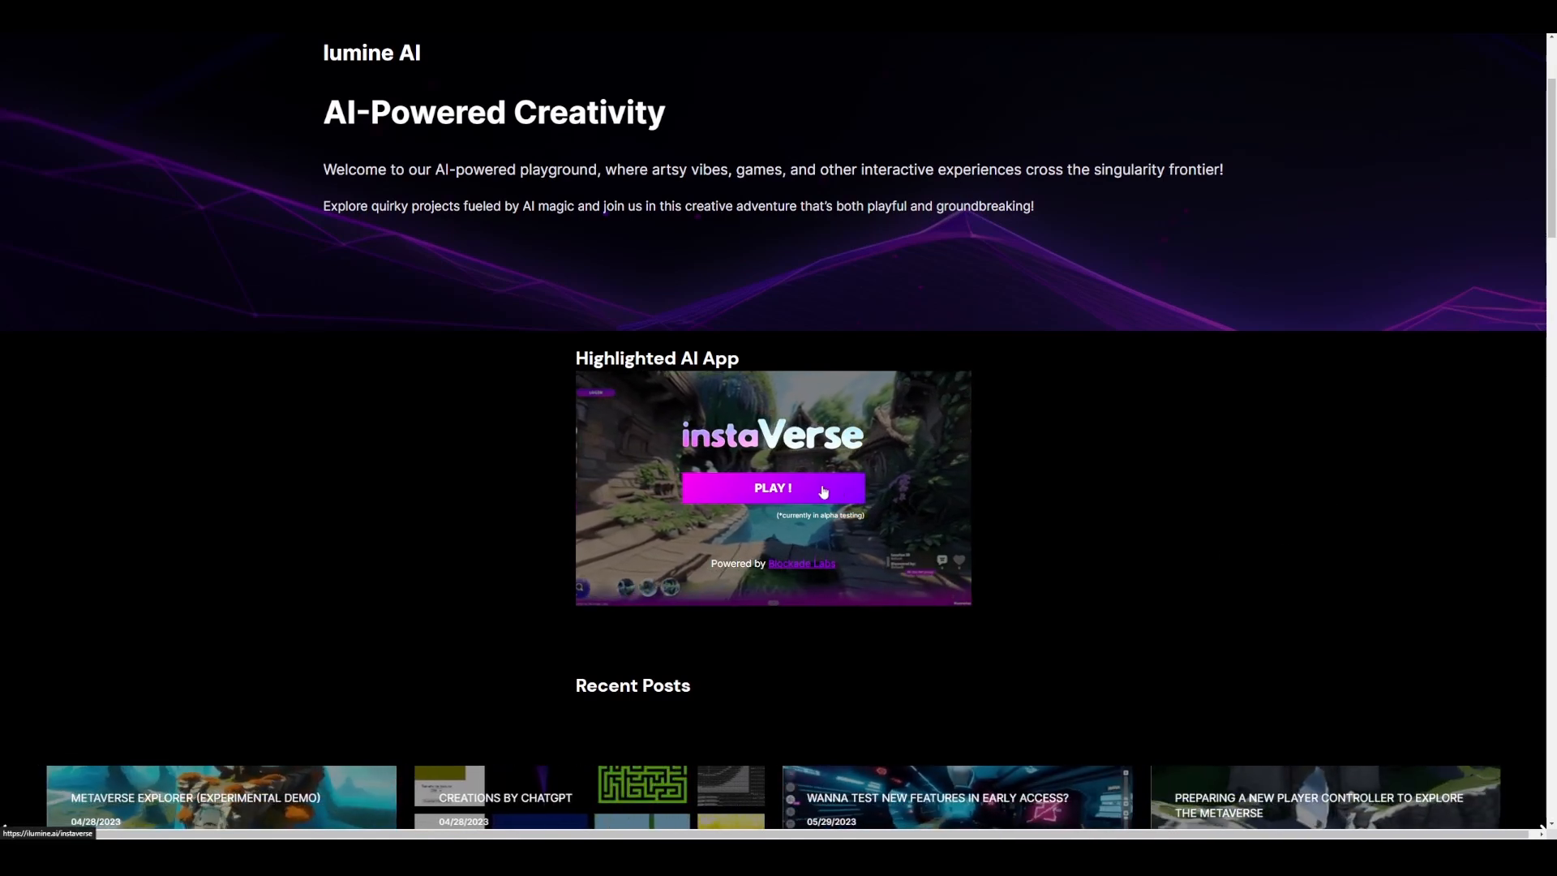
{"action": "left_click", "coordinate": [772, 488]}
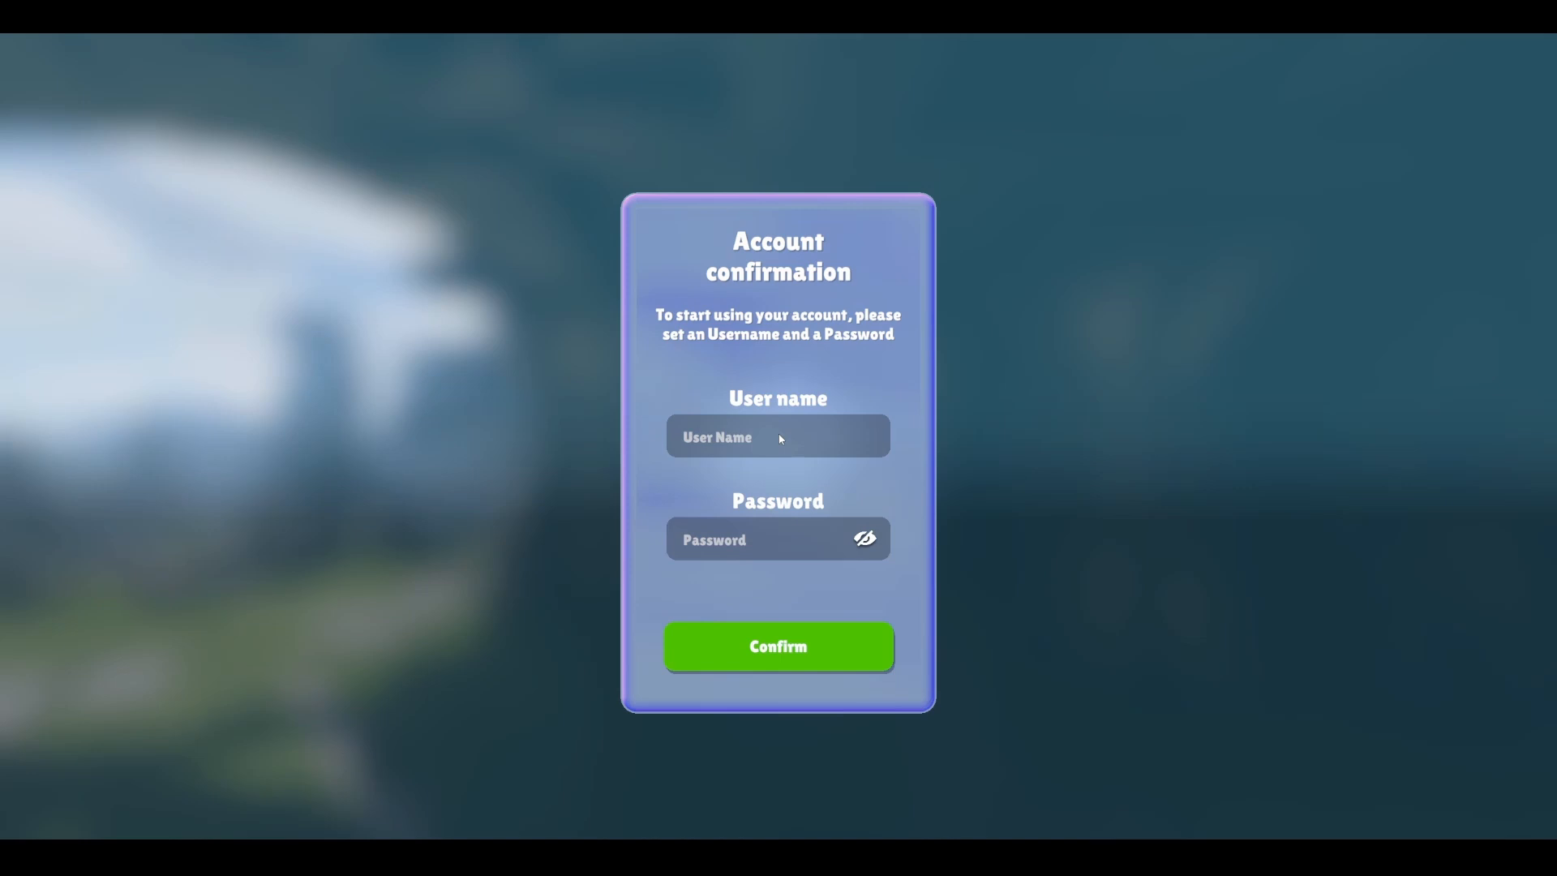
Fill in the user name on the instaVerse account confirmation form.
{"action": "left_click", "coordinate": [779, 646]}
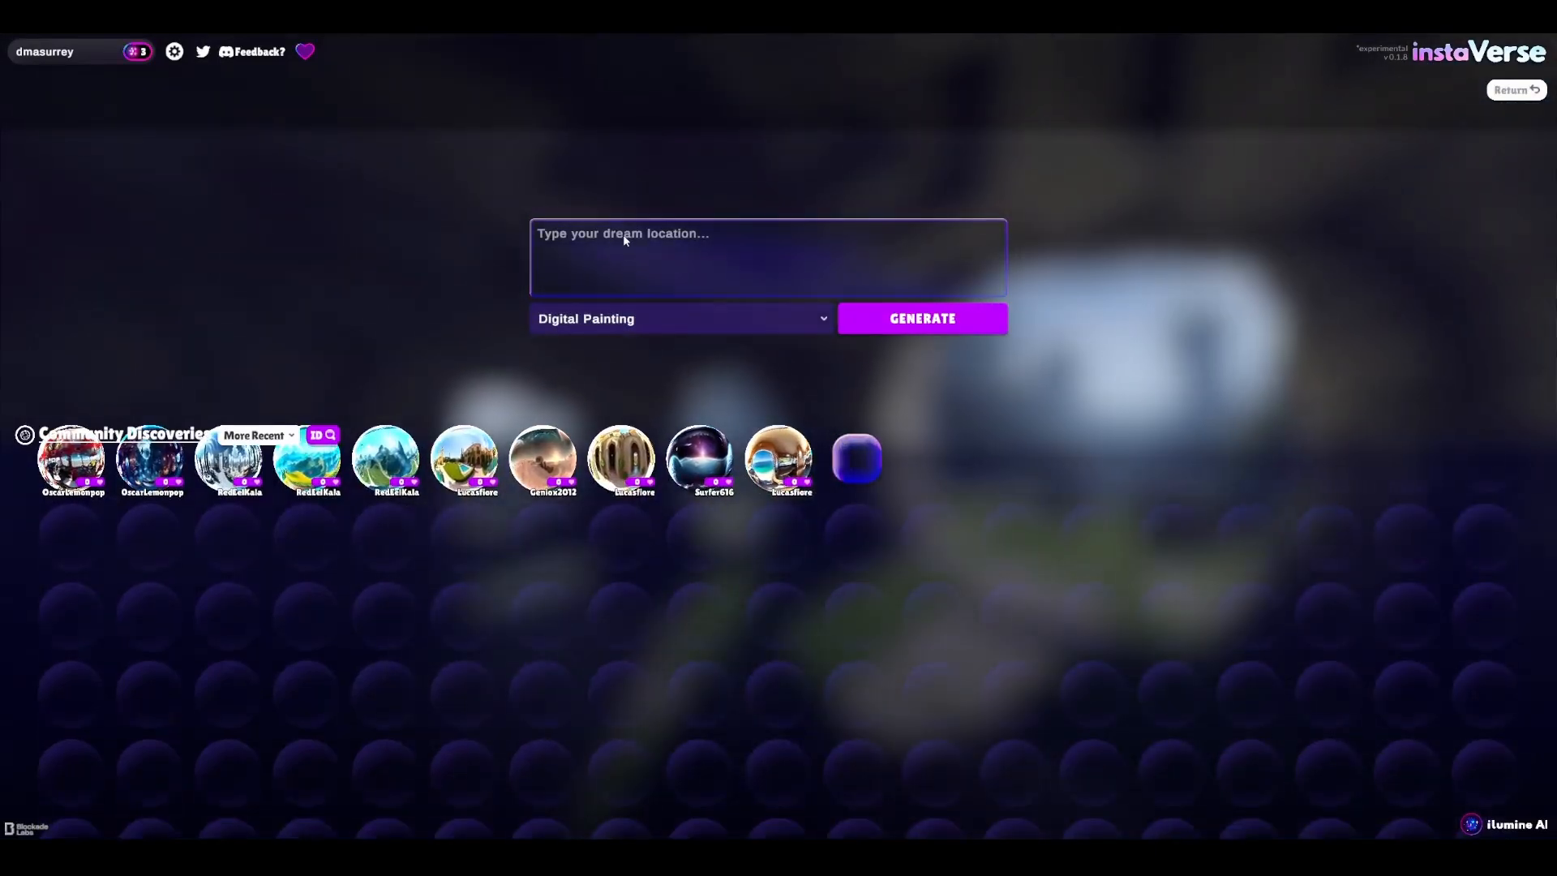
Prompt a cyberpunk wasteland with dead robots and scraps and pick an art style for it.
{"action": "type", "text": "A cyberpunk styled wasteland with dead and sc"}
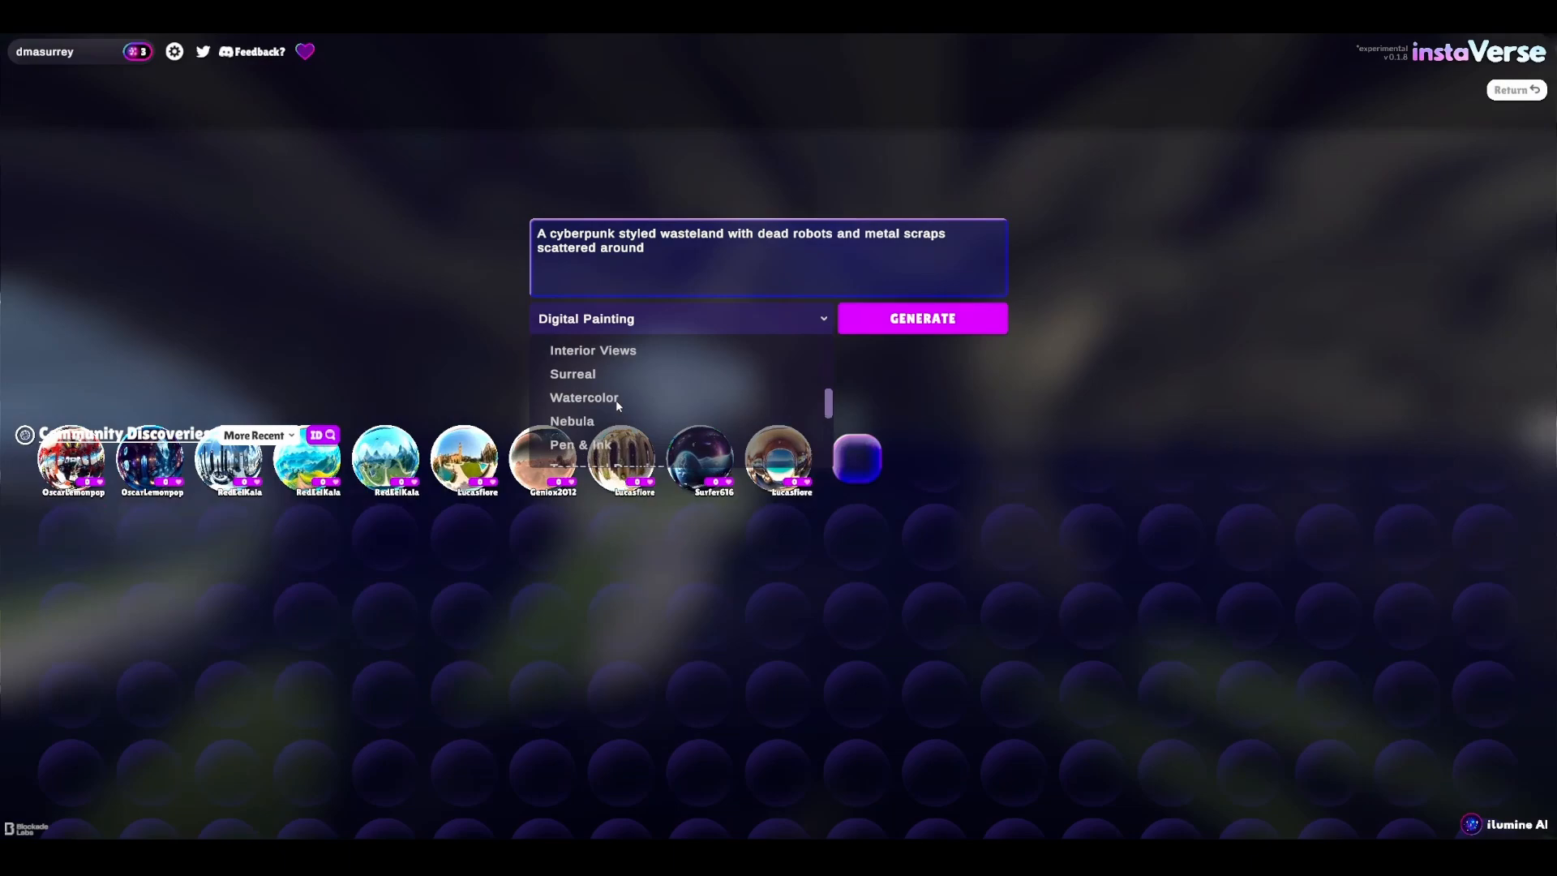
{"action": "left_click", "coordinate": [922, 318]}
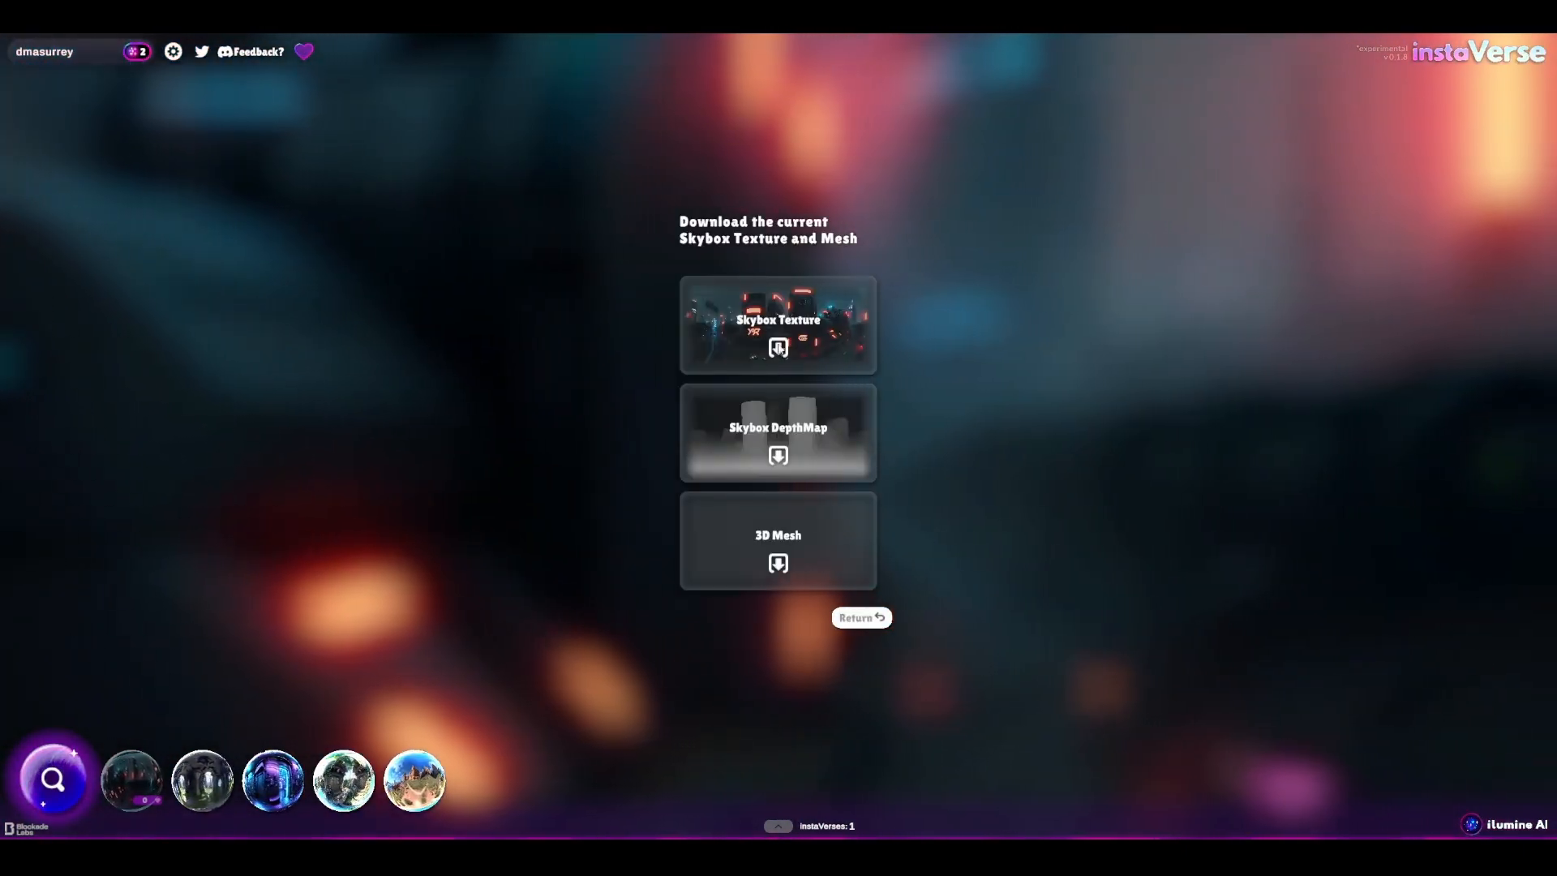
{"action": "mouse_move", "coordinate": [388, 203]}
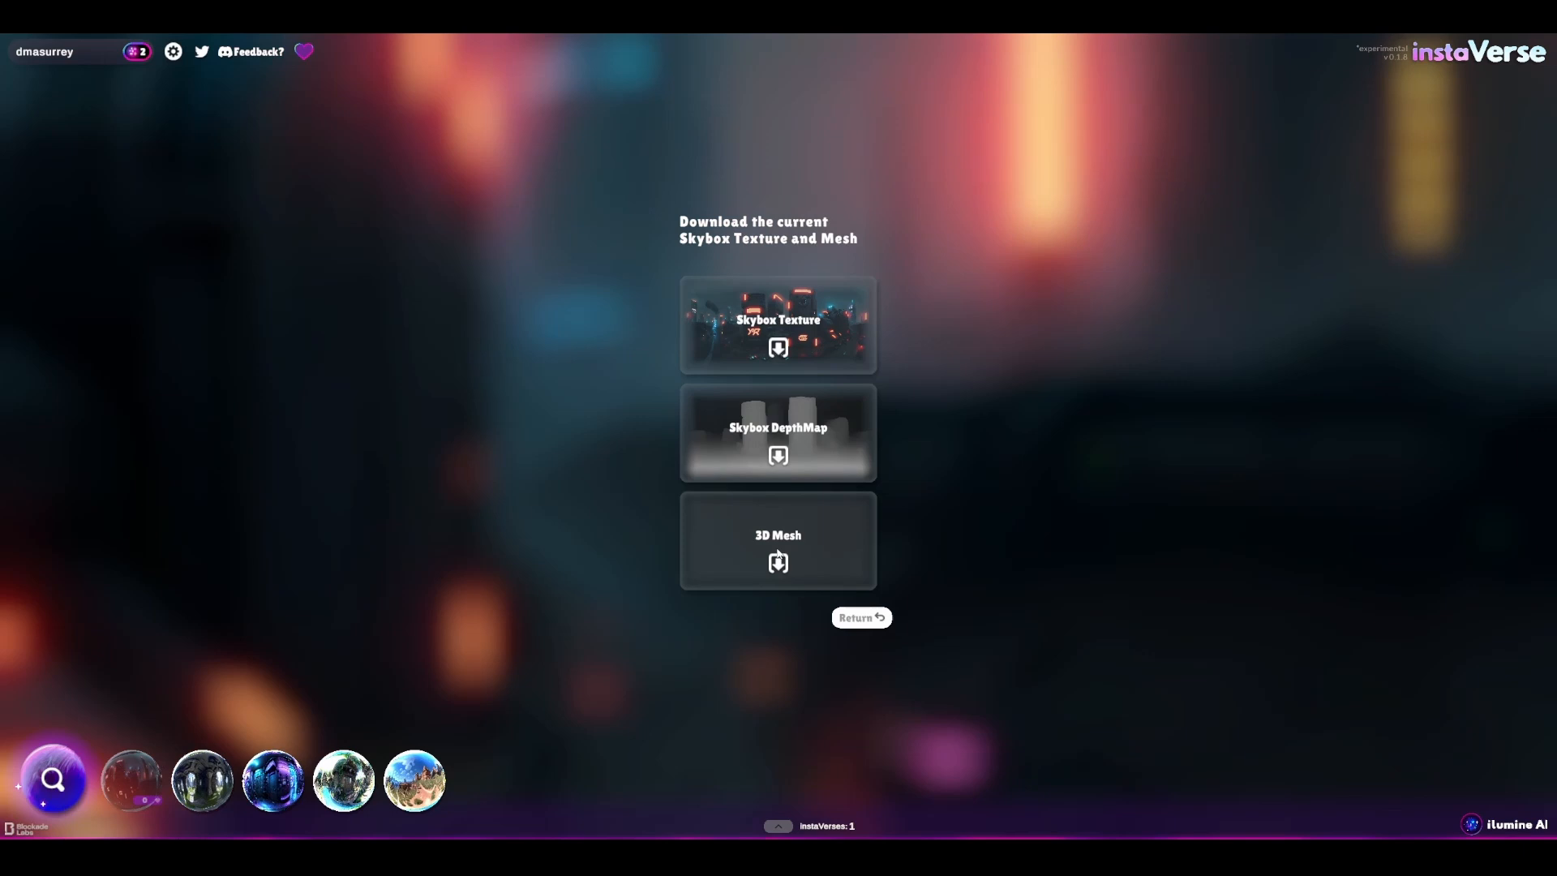
Download the 3D mesh of the generated wasteland world.
{"action": "left_click", "coordinate": [778, 540]}
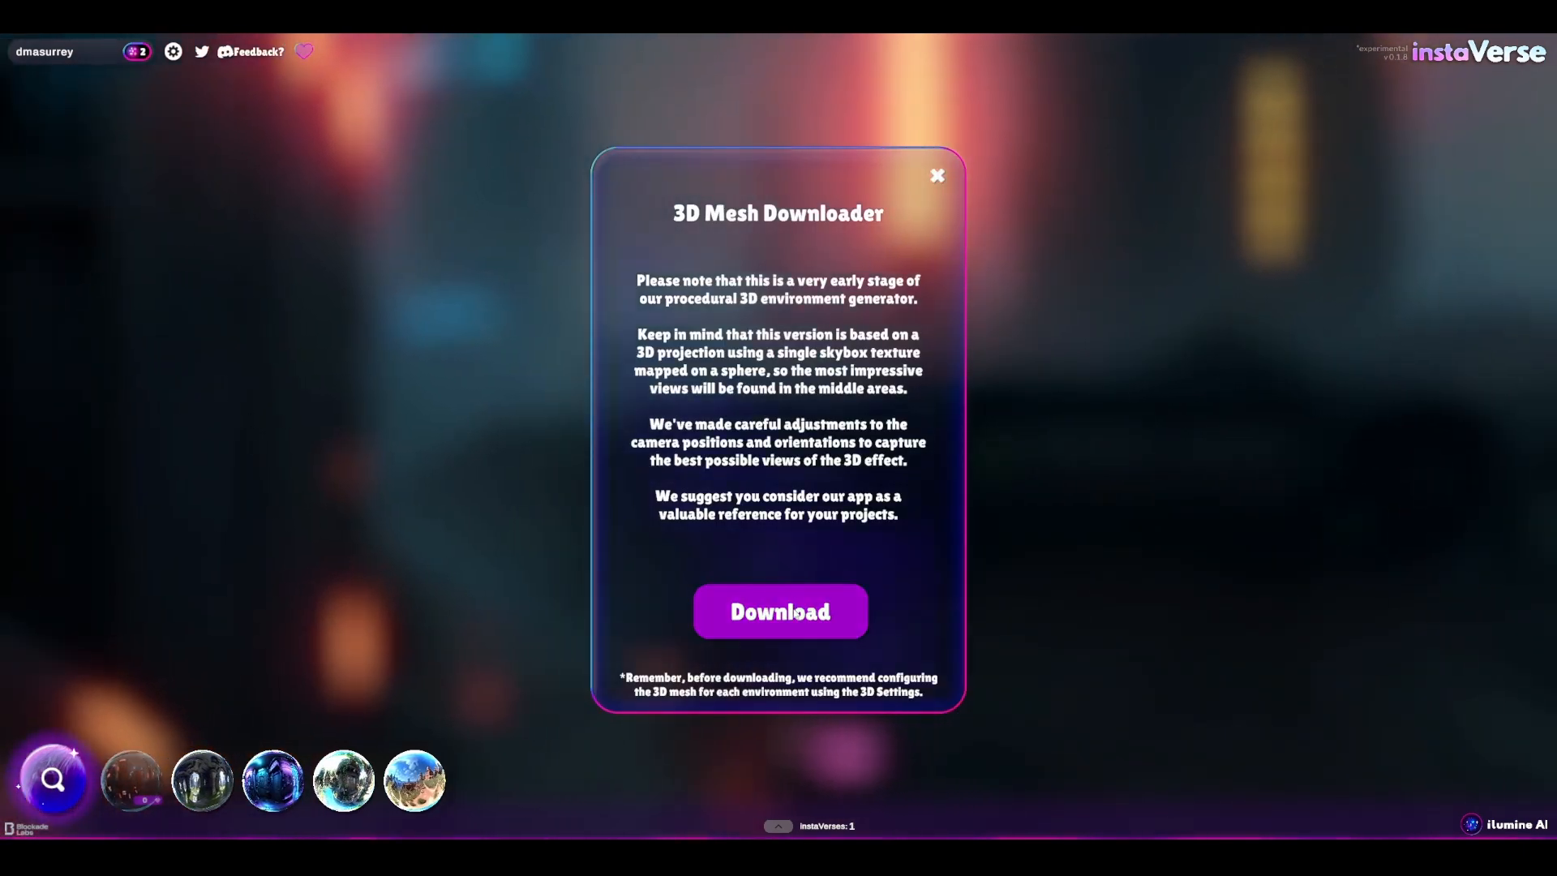
{"action": "left_click", "coordinate": [780, 610]}
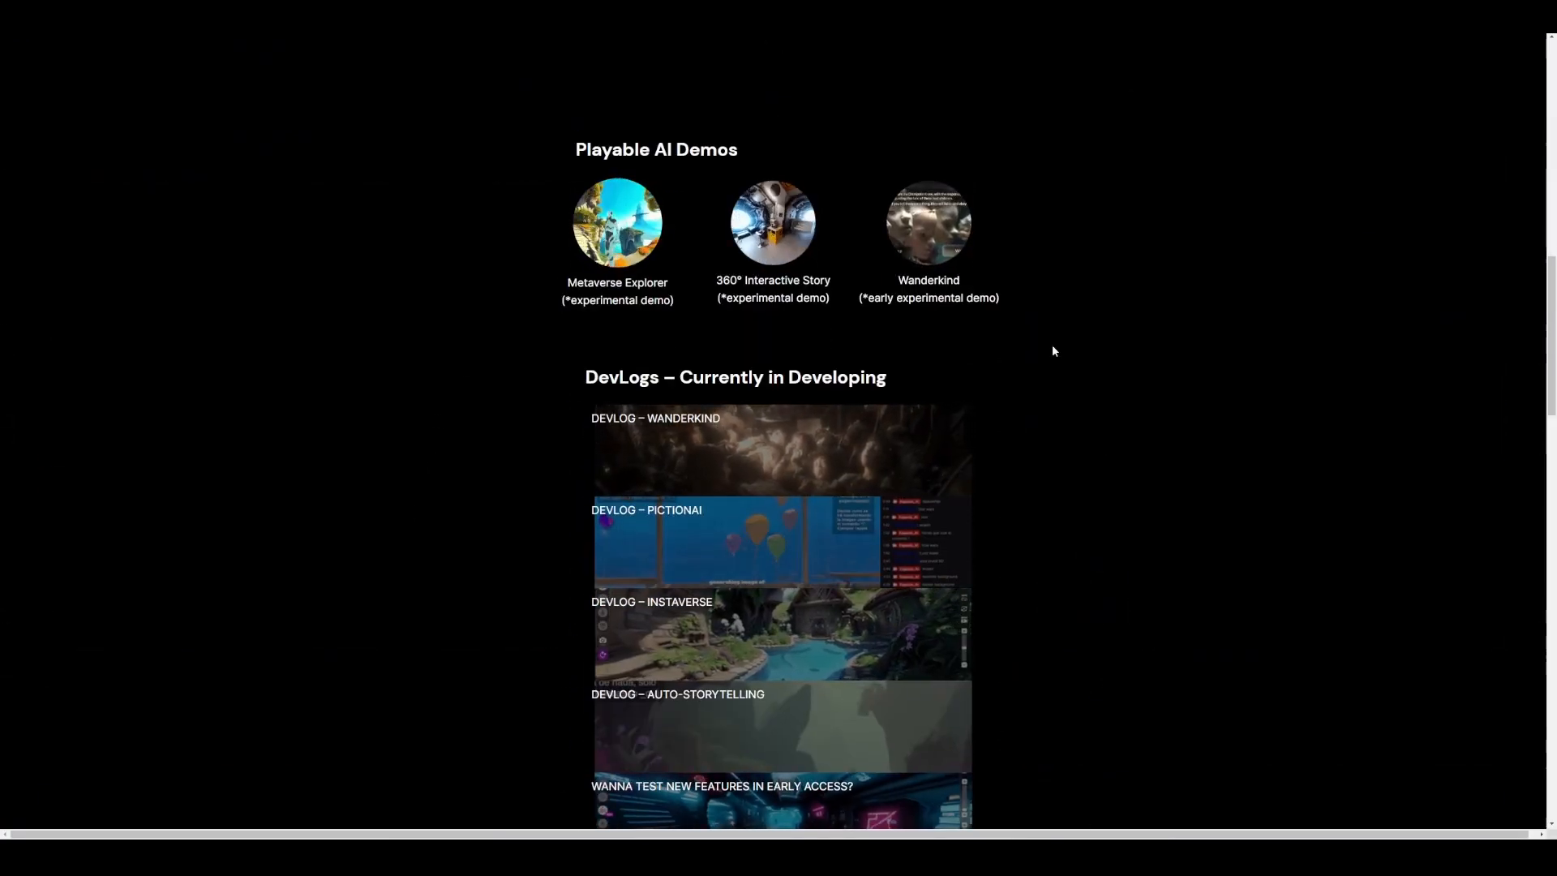
Page through the Recent Posts carousel and launch the Metaverse Explorer demo.
{"action": "scroll", "scroll_direction": "up", "scroll_amount": 3}
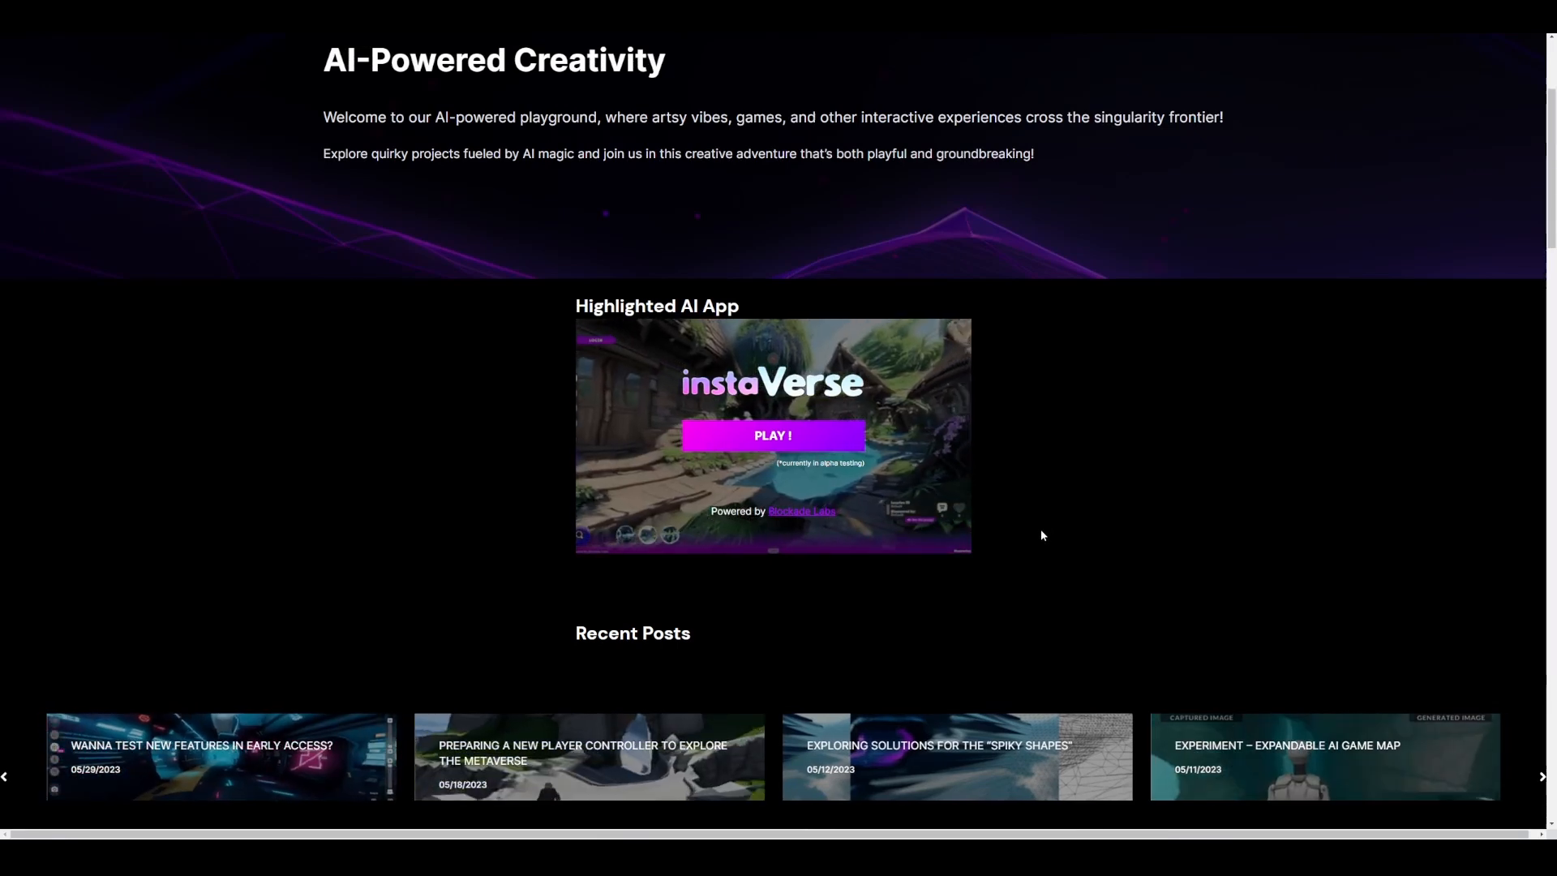
{"action": "left_click", "coordinate": [1543, 777]}
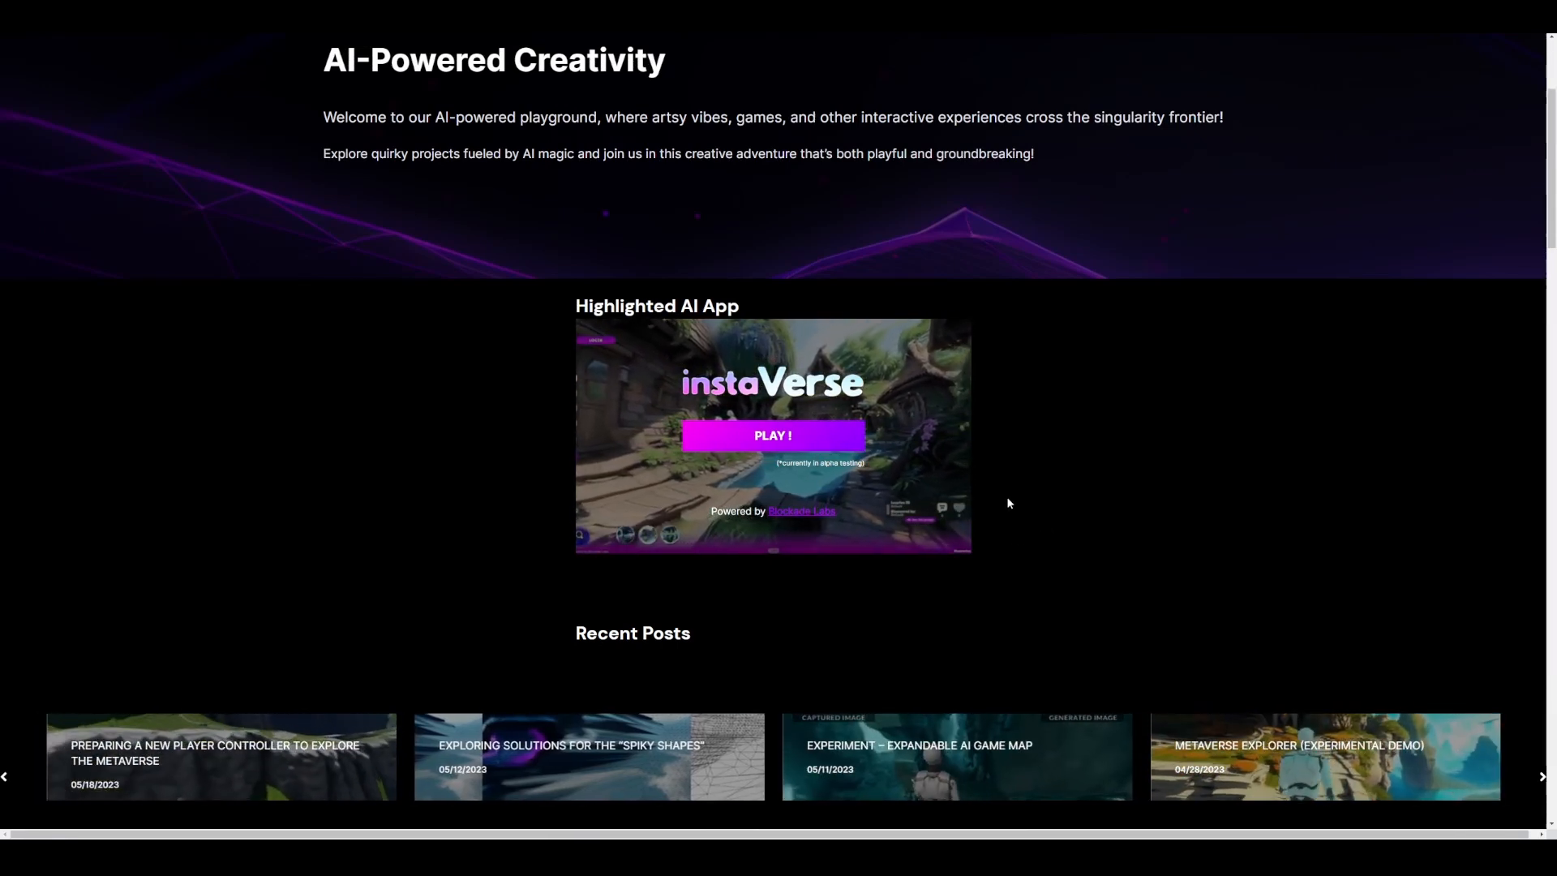
{"action": "left_click", "coordinate": [1544, 775]}
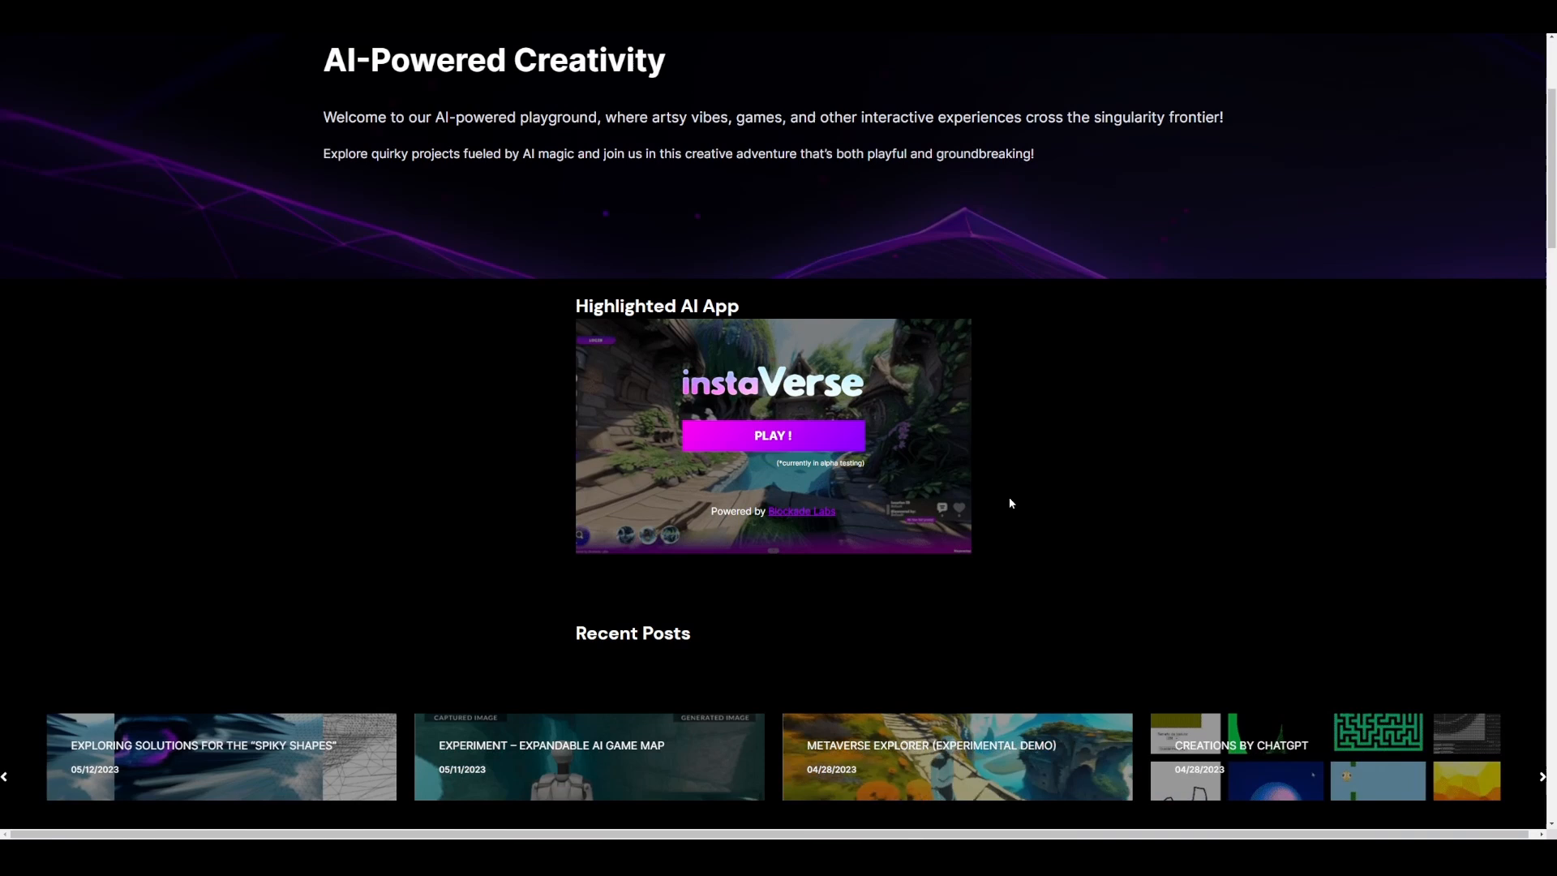
{"action": "scroll", "scroll_direction": "down", "scroll_amount": 3}
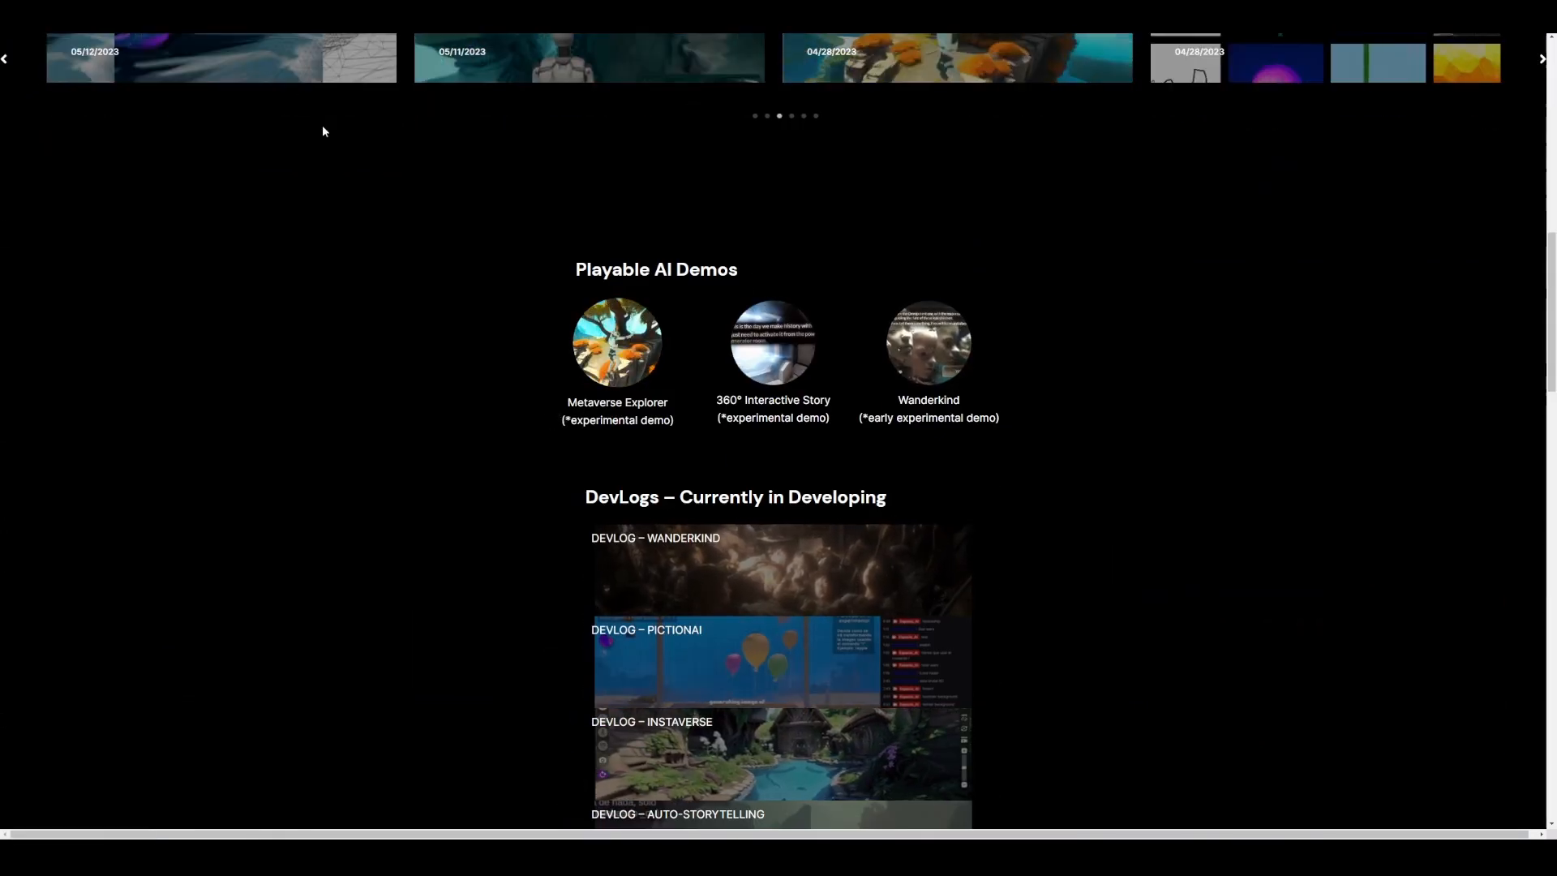
{"action": "left_click", "coordinate": [617, 343]}
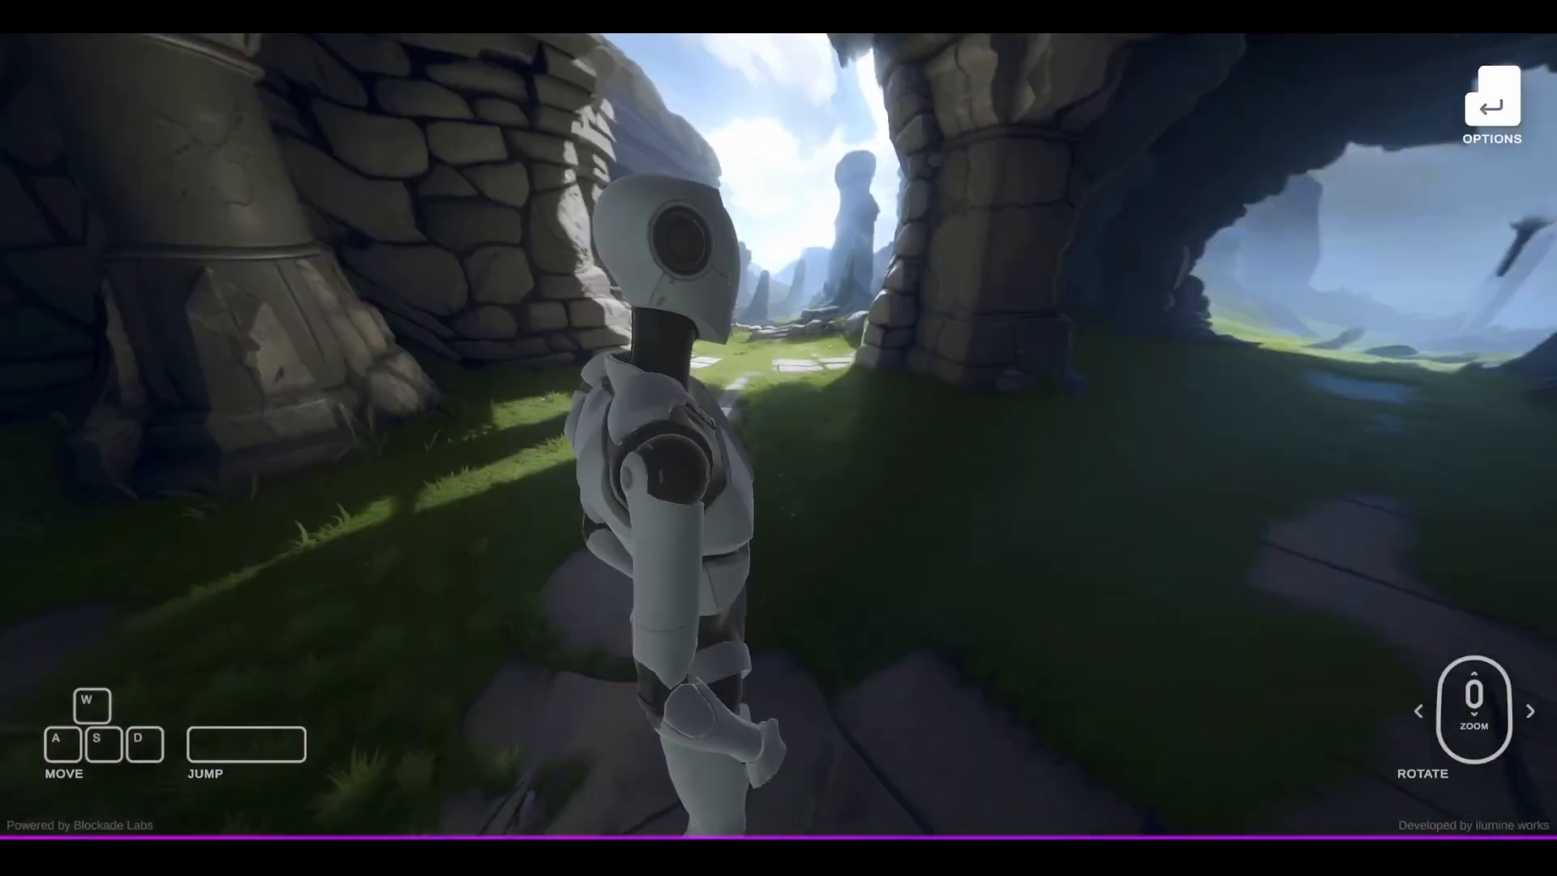
Walk the robot forward through the rocky valley and out along the coastal ridge.
{"action": "key", "text": "w"}
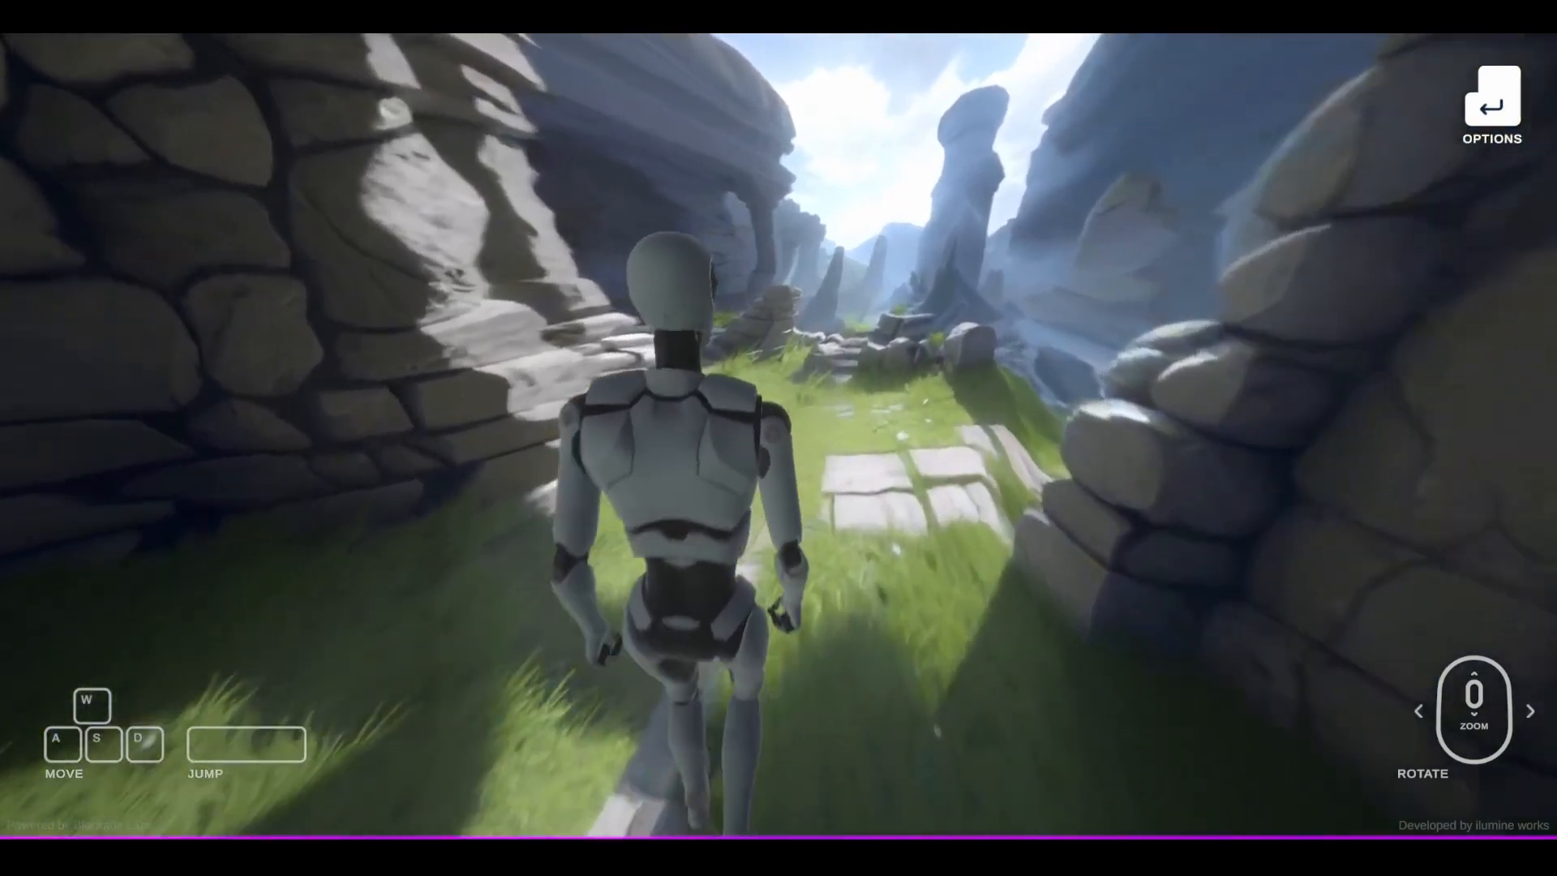
{"action": "key", "text": "w"}
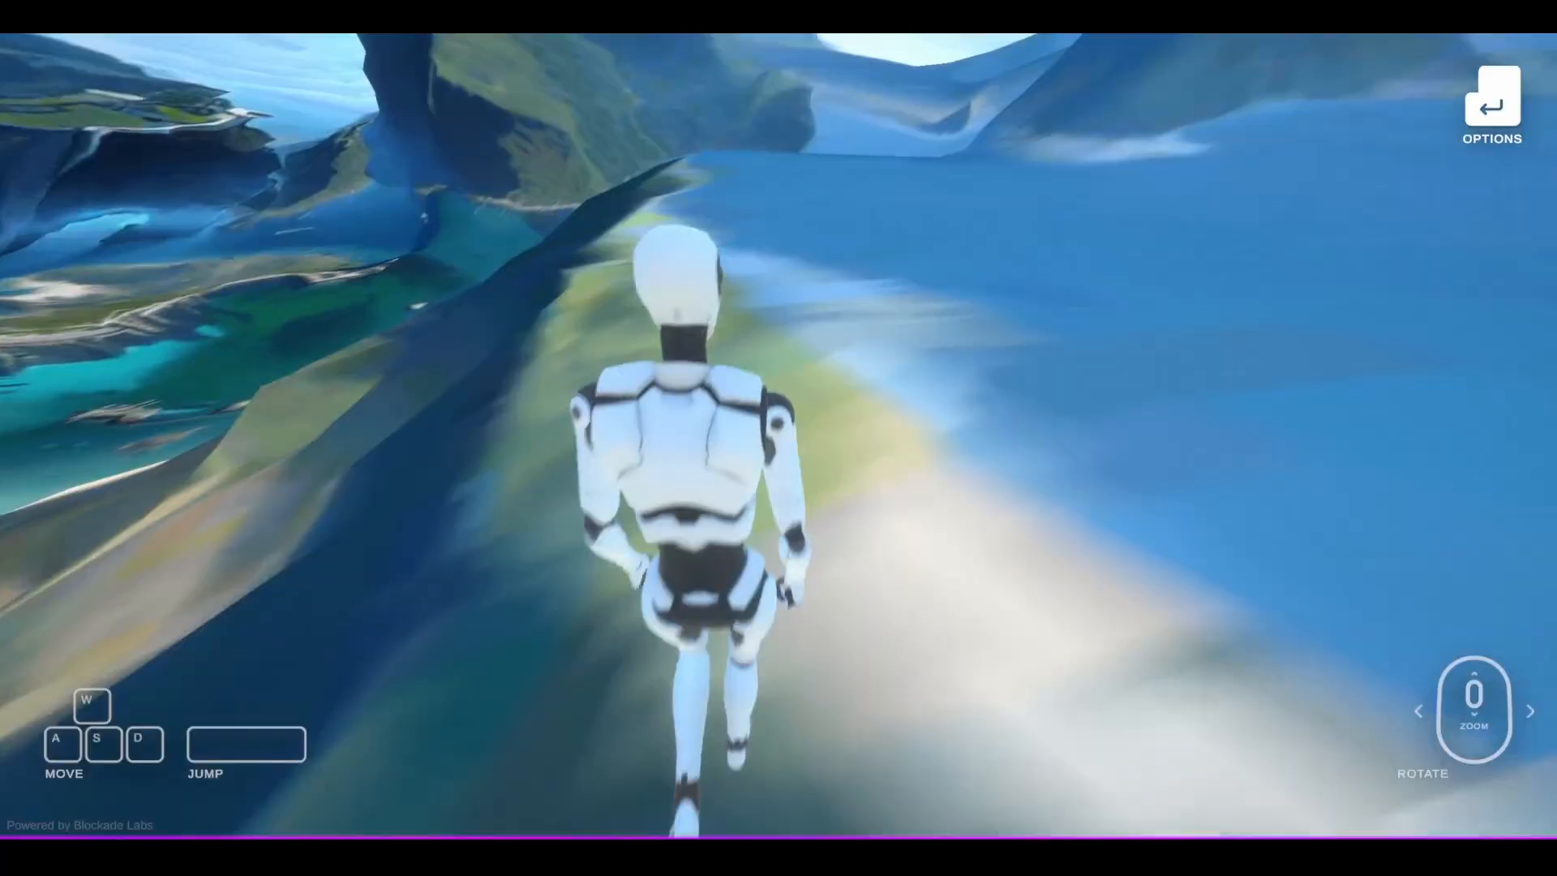
{"action": "key", "text": "w"}
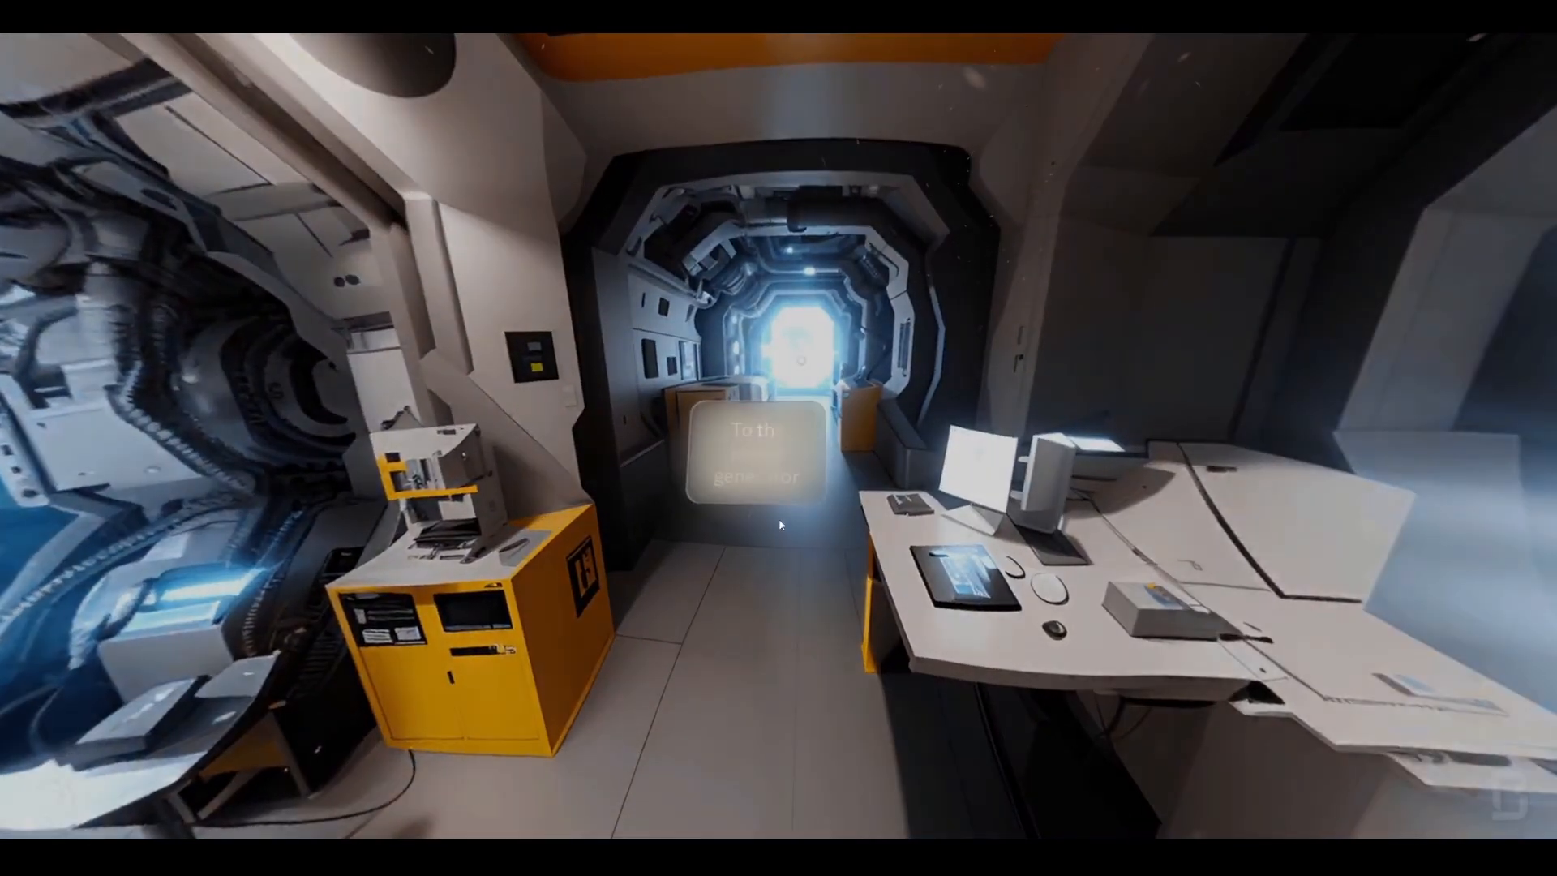
Follow the floating hotspot to the next spaceship interior scene.
{"action": "left_click", "coordinate": [755, 457]}
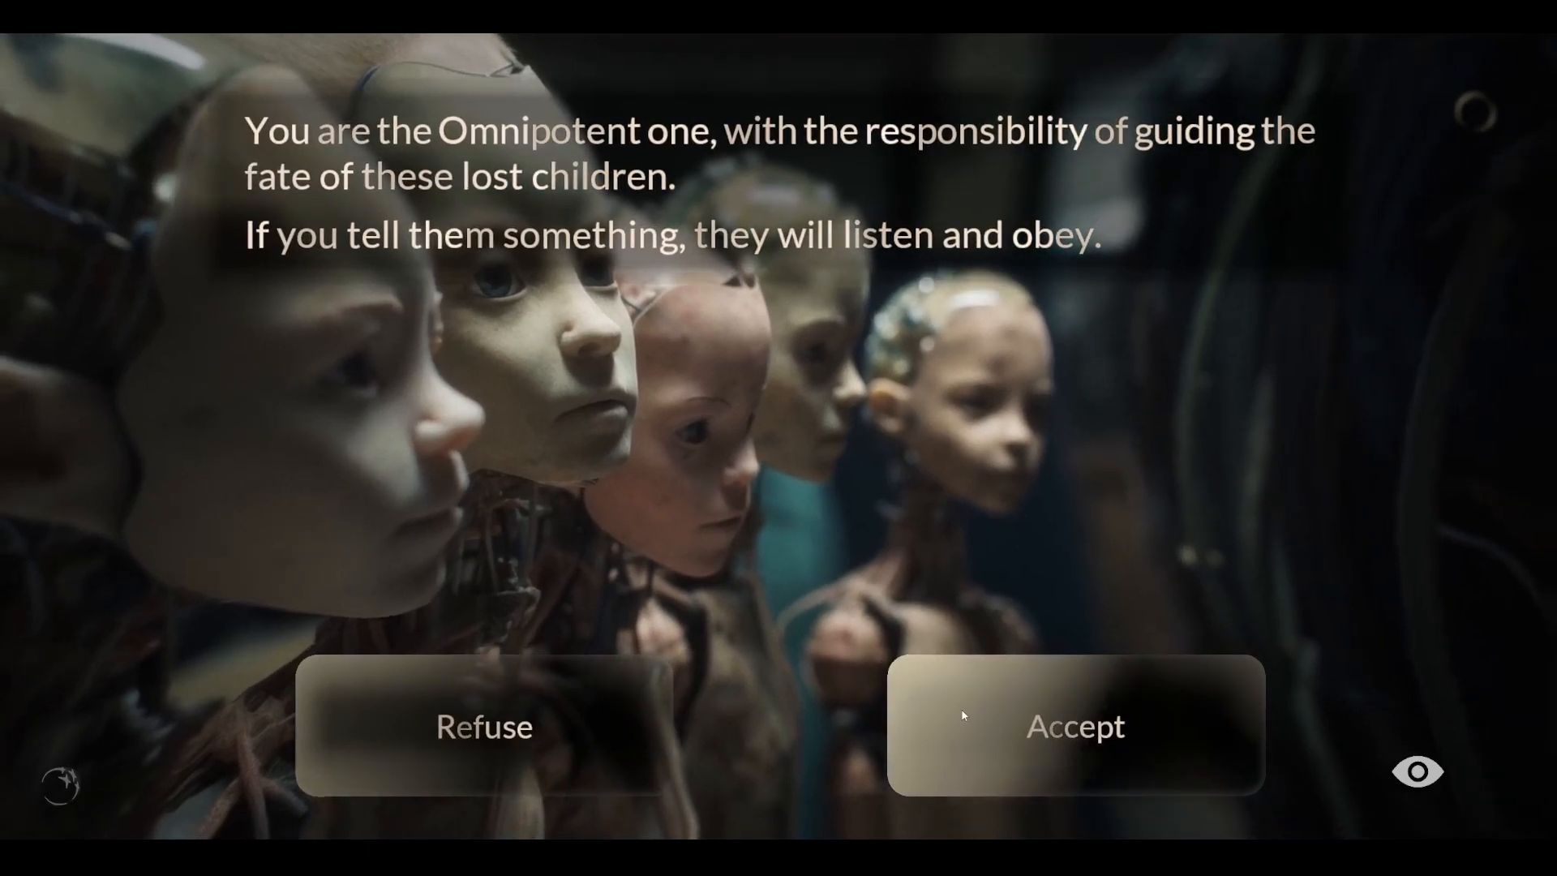
Accept guiding the lost children, advance two story scenes, and run the game jam demo.
{"action": "left_click", "coordinate": [1075, 728]}
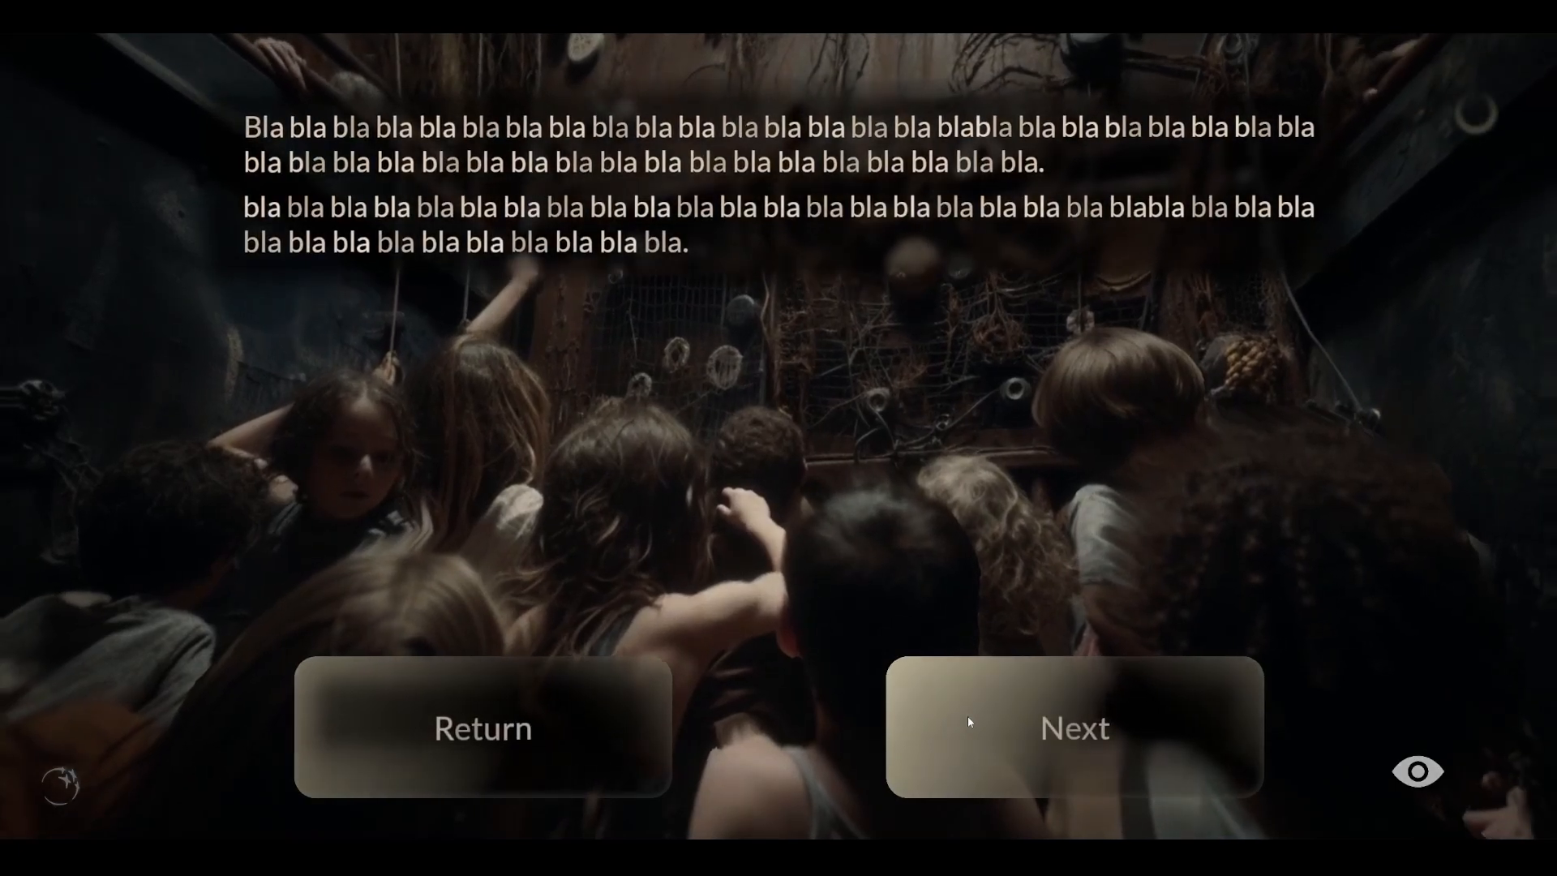
{"action": "left_click", "coordinate": [1073, 730]}
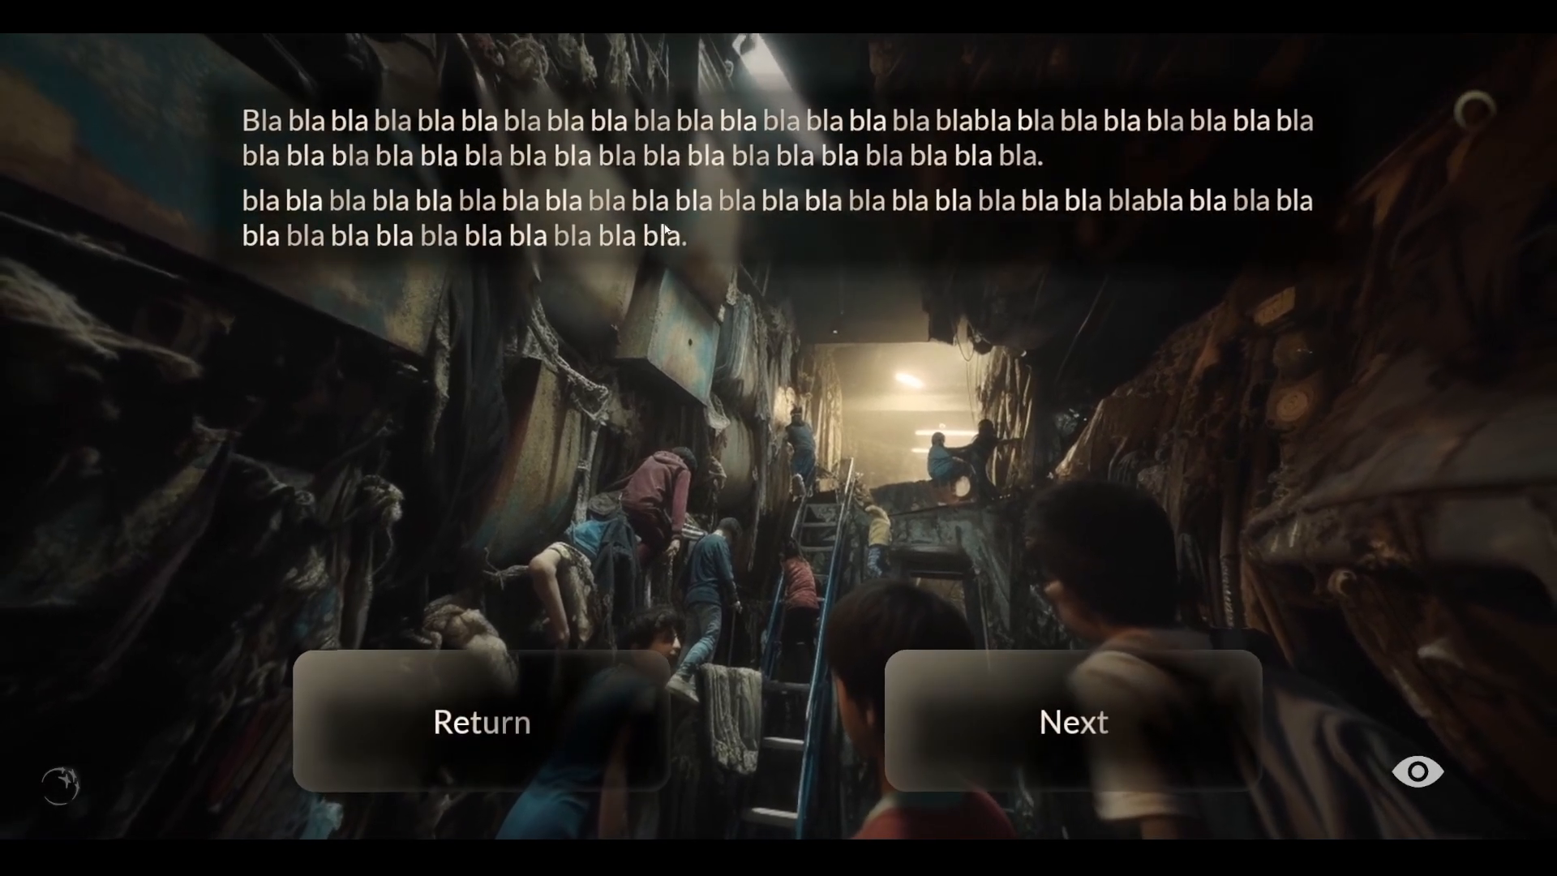
{"action": "left_click", "coordinate": [1073, 723]}
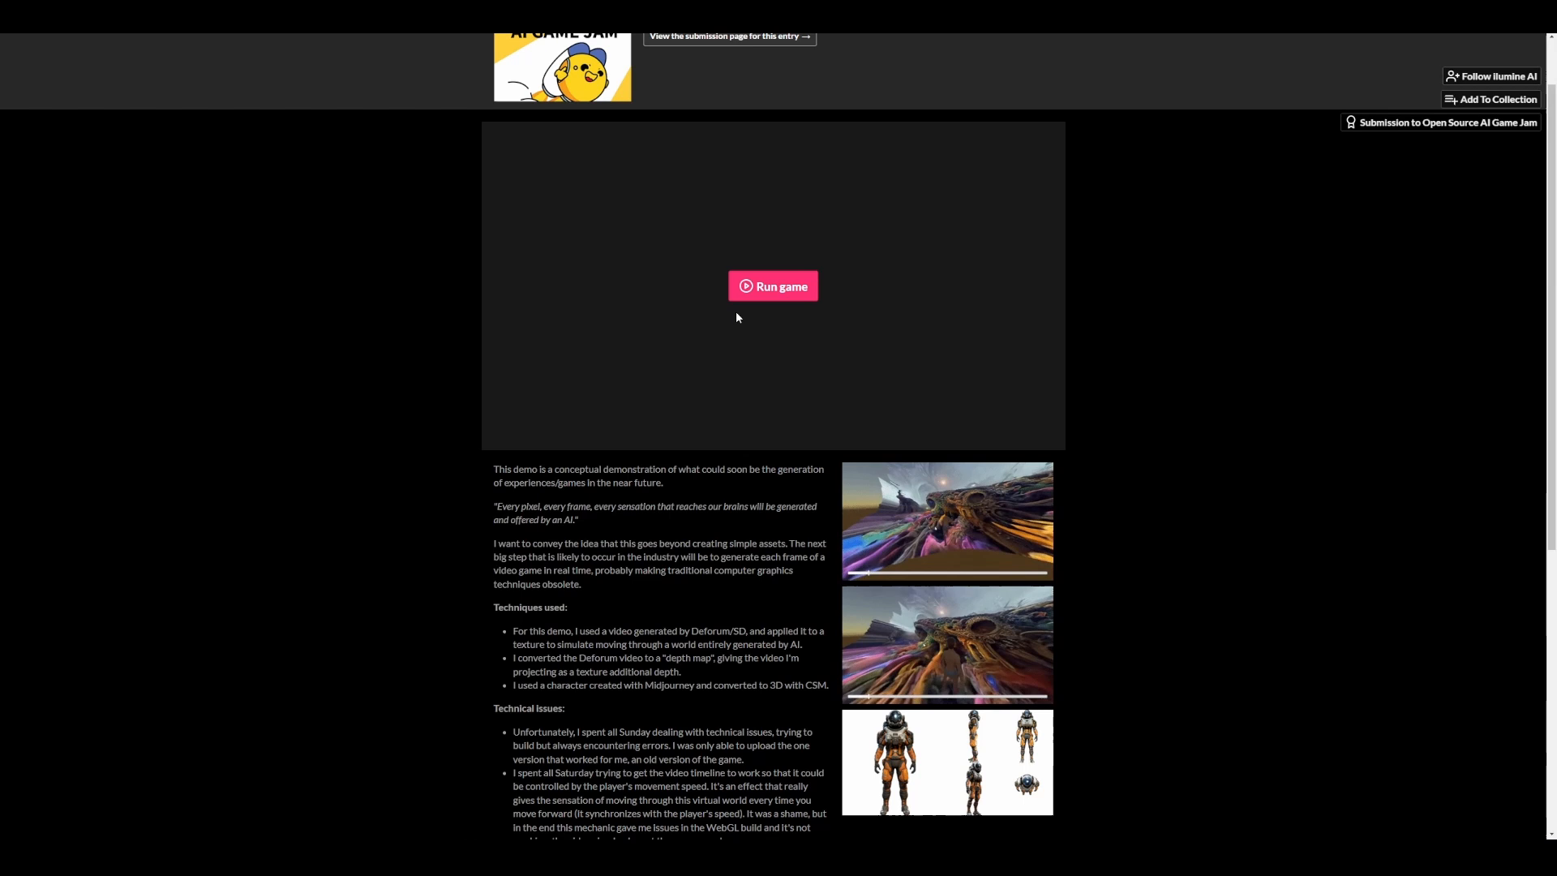
{"action": "left_click", "coordinate": [771, 285]}
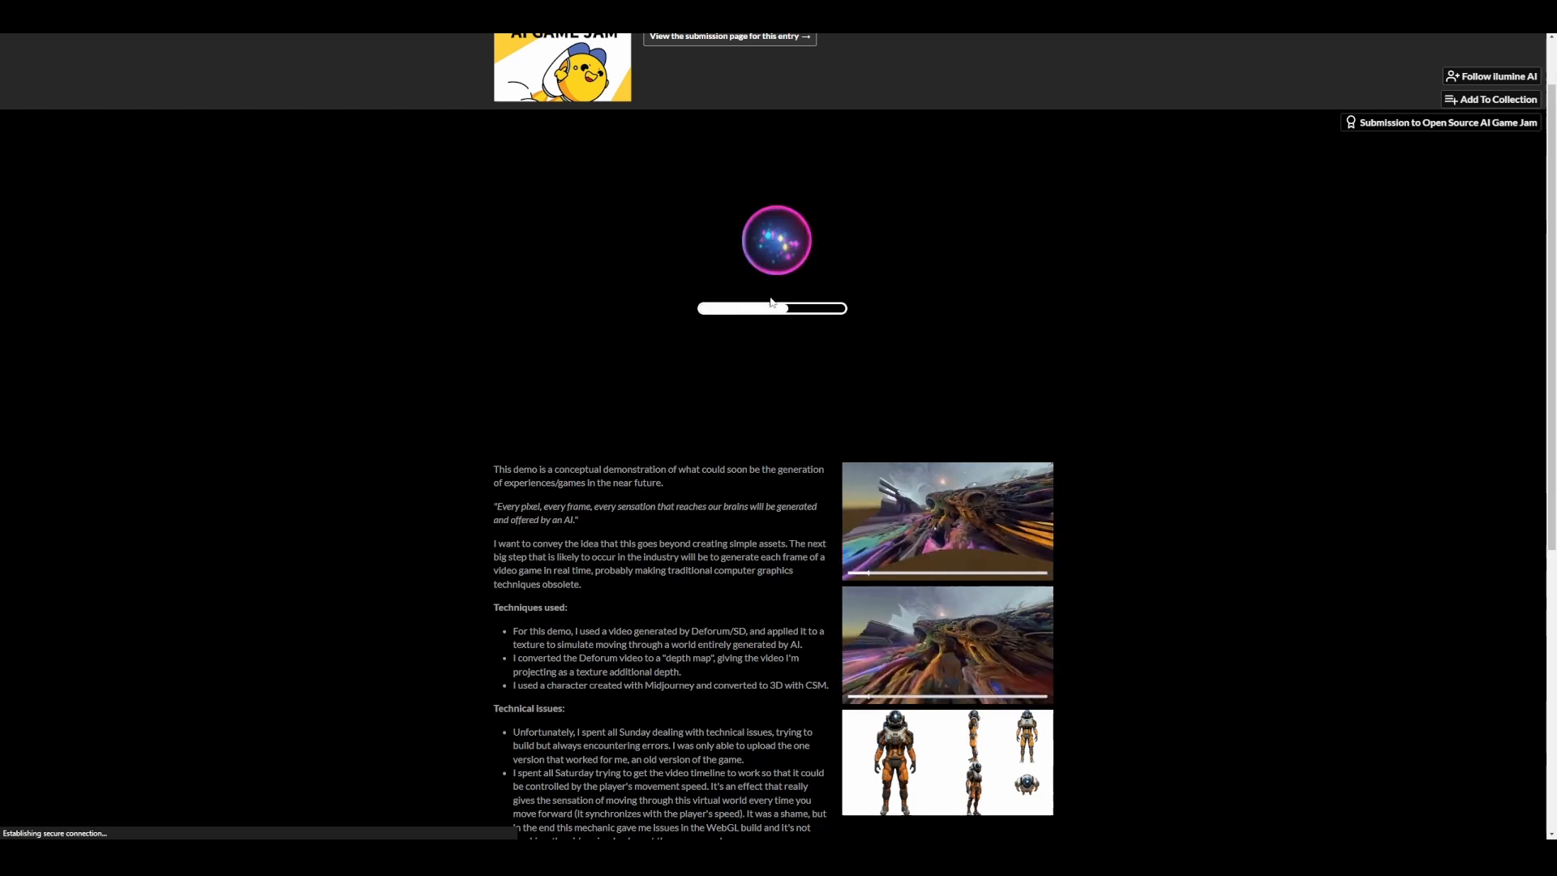